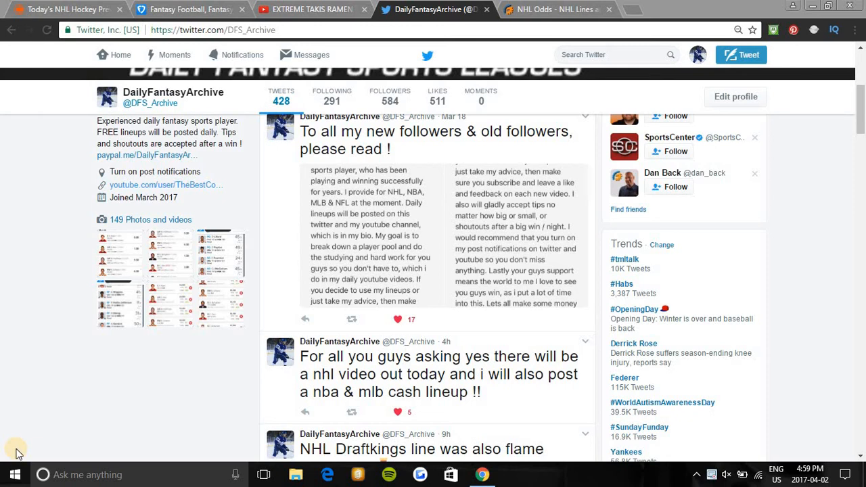
mouse_move(311, 5)
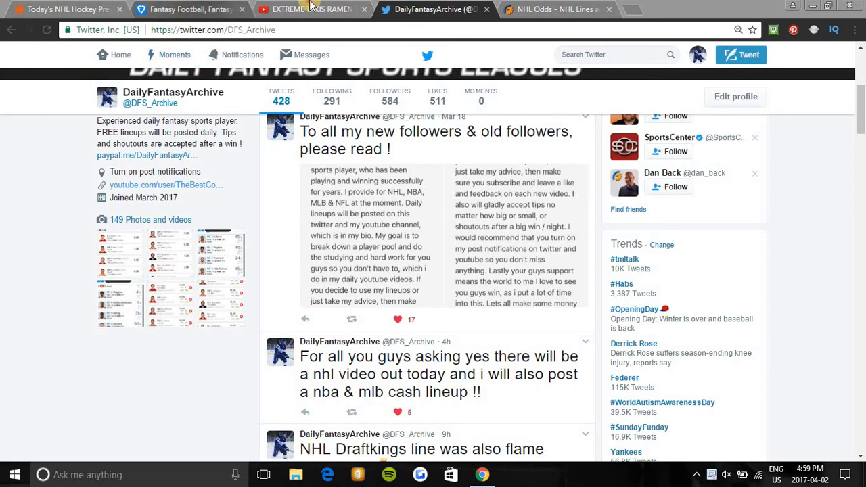
Switch to the Takis ramen YouTube video page and its comments.
click(311, 9)
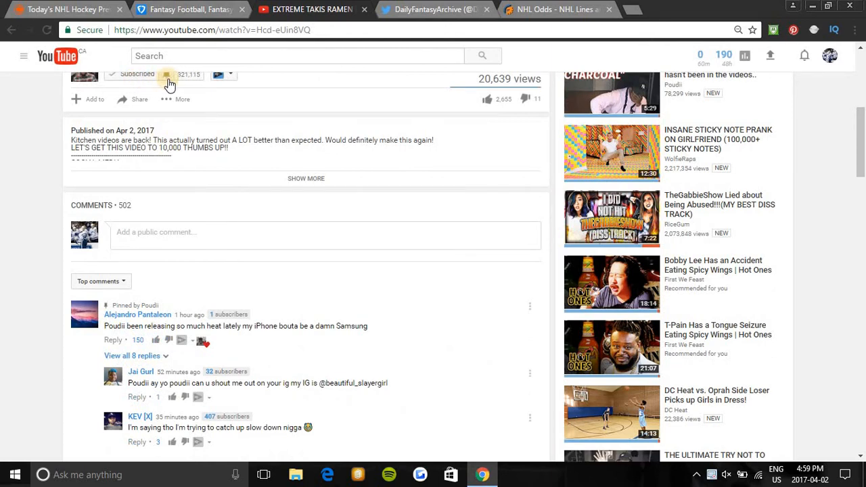
mouse_move(433, 111)
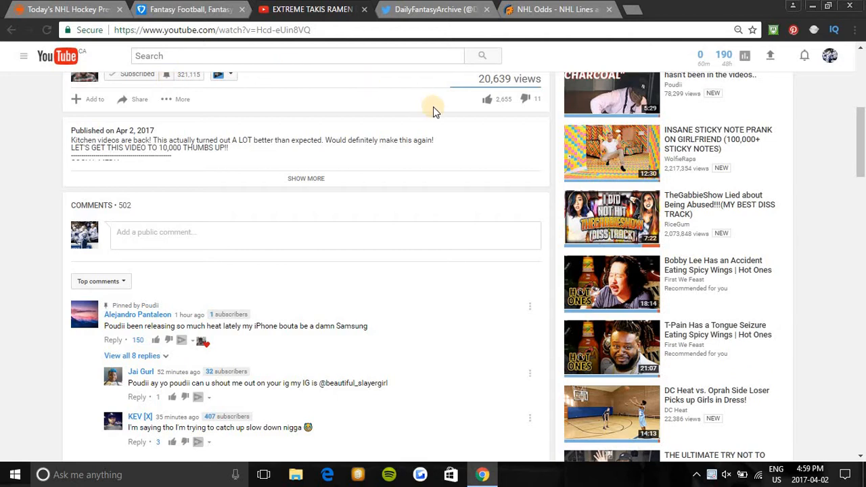
mouse_move(474, 109)
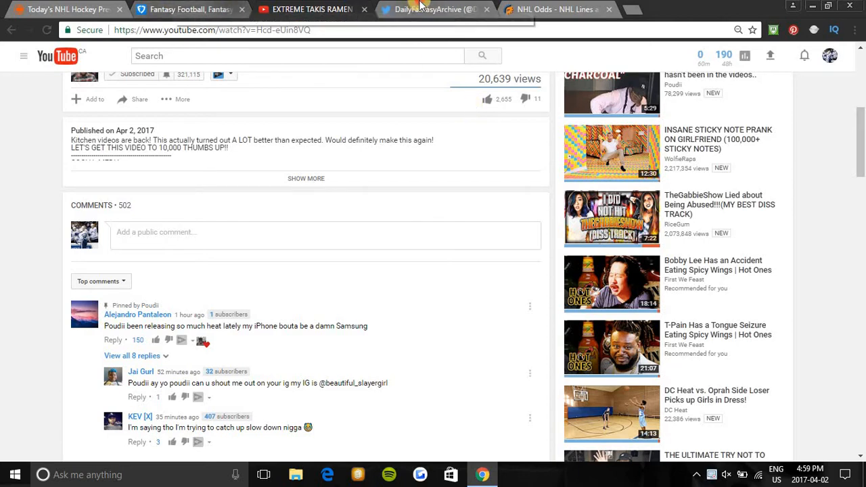
Browse DailyFantasyArchive's NHL and NBA lineup tweets, then bring up FanDuel's empty lineup editor.
click(430, 10)
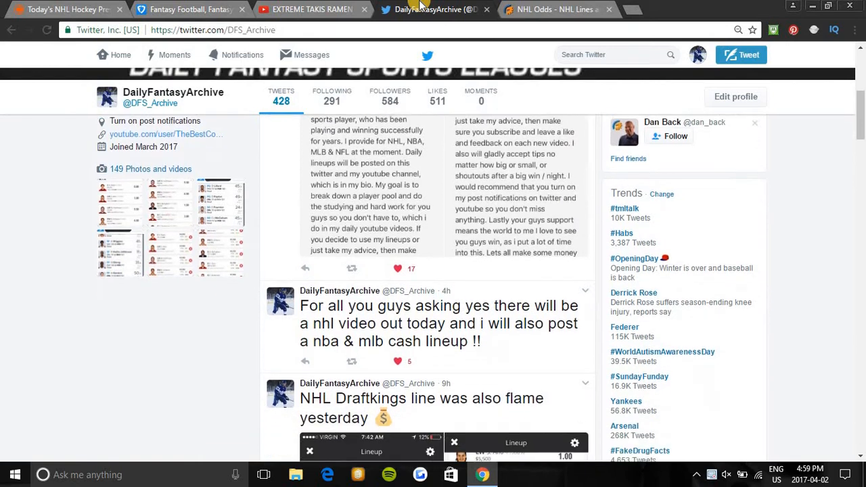
scroll(down, 3)
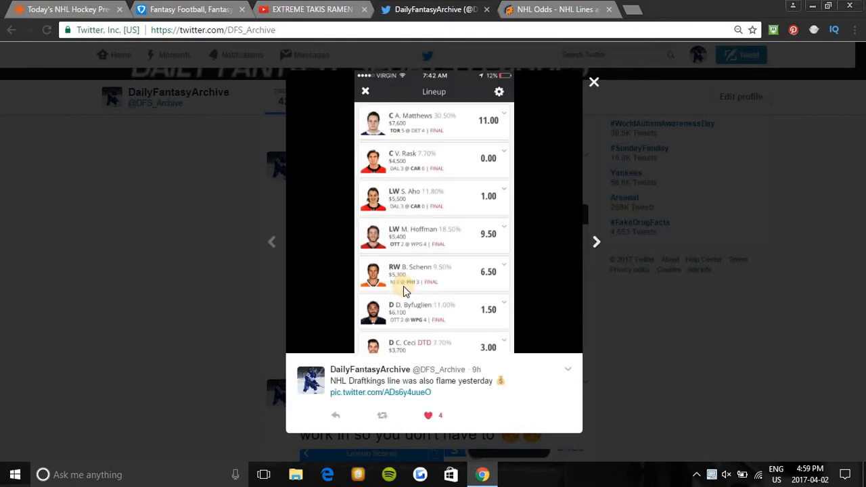
scroll(down, 3)
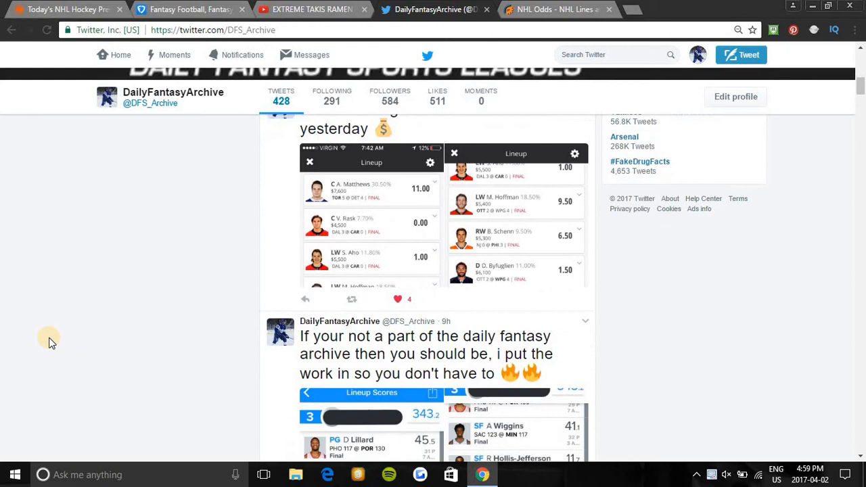
scroll(down, 3)
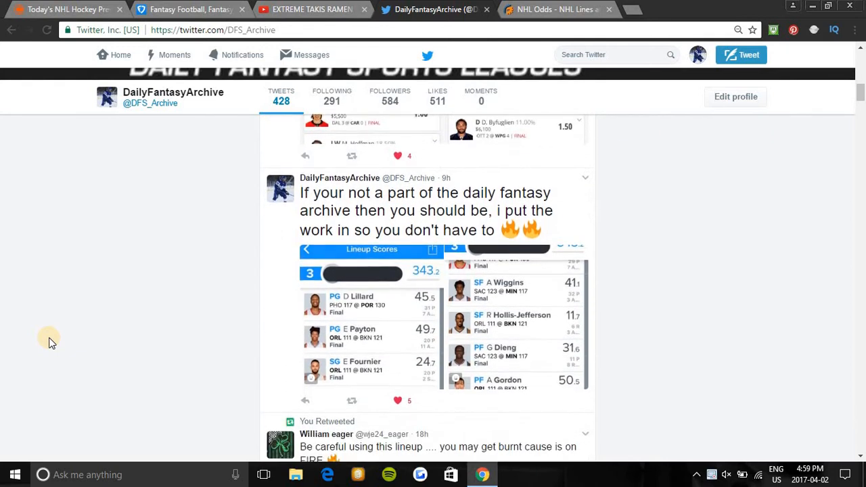
scroll(down, 3)
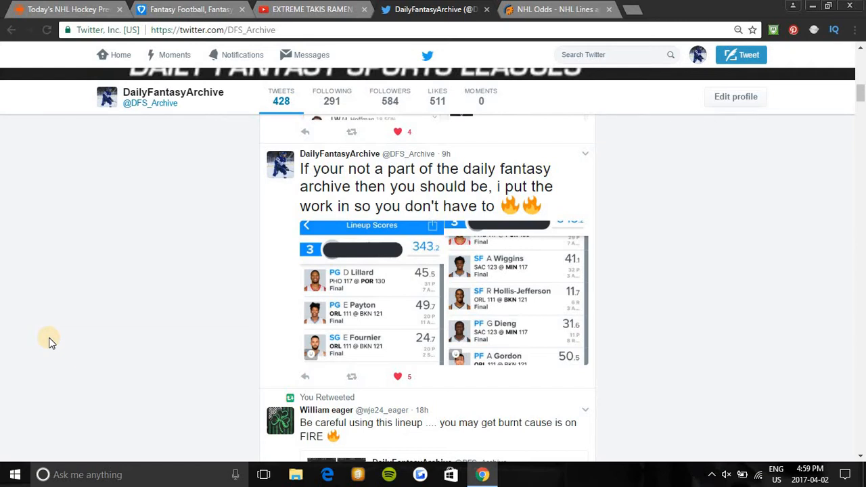
mouse_move(328, 324)
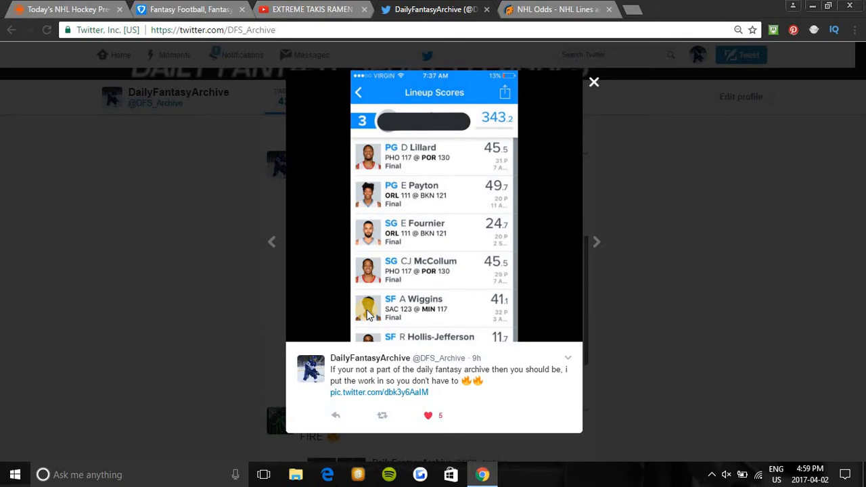
mouse_move(359, 260)
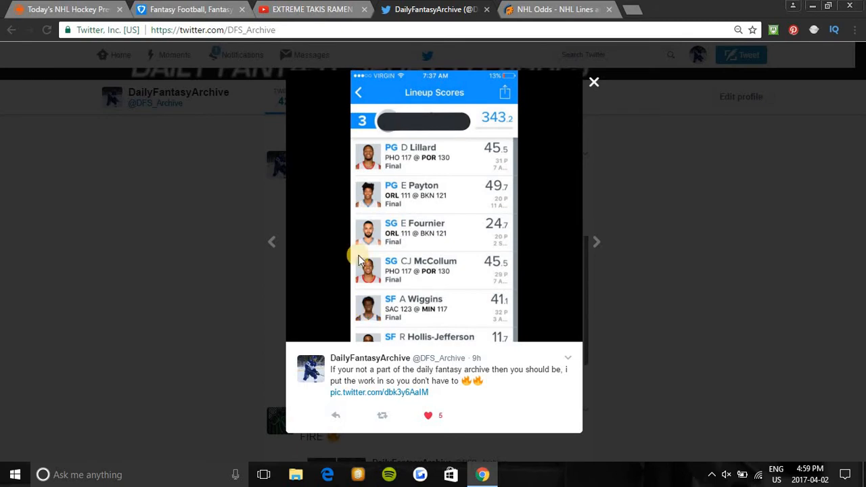
click(593, 81)
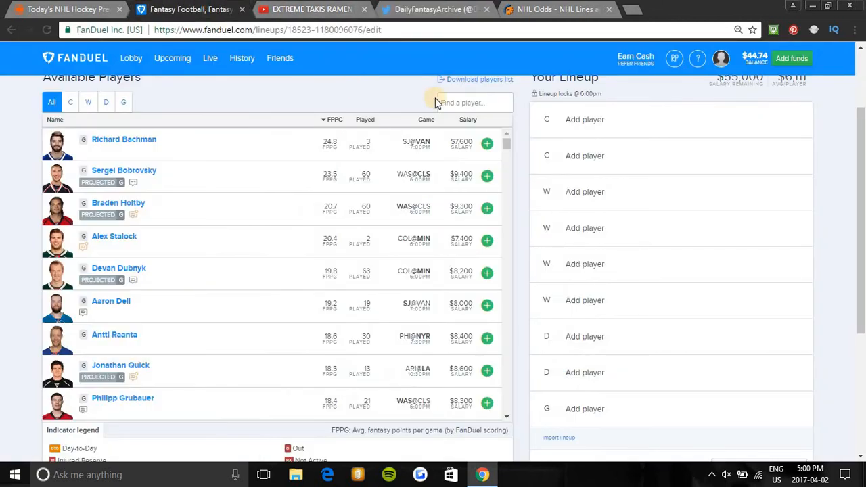
Search 'dev' and add goalie Devan Dubnyk to the lineup.
click(470, 102)
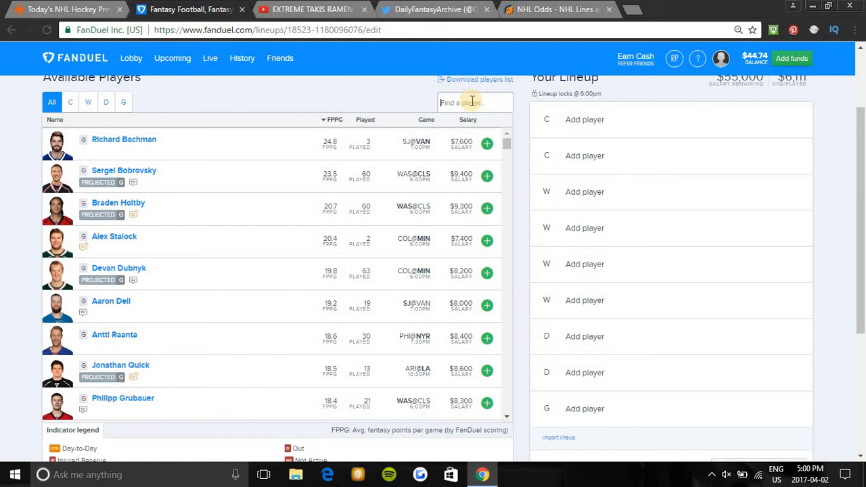
text(dev)
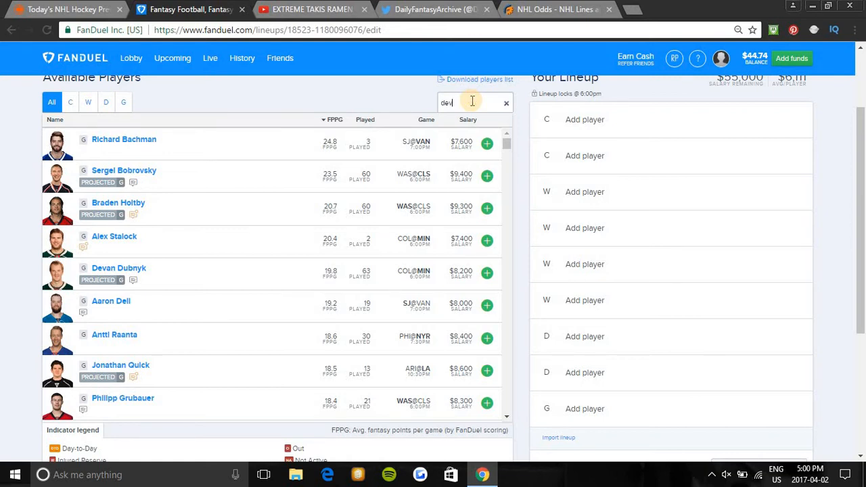
text(dev)
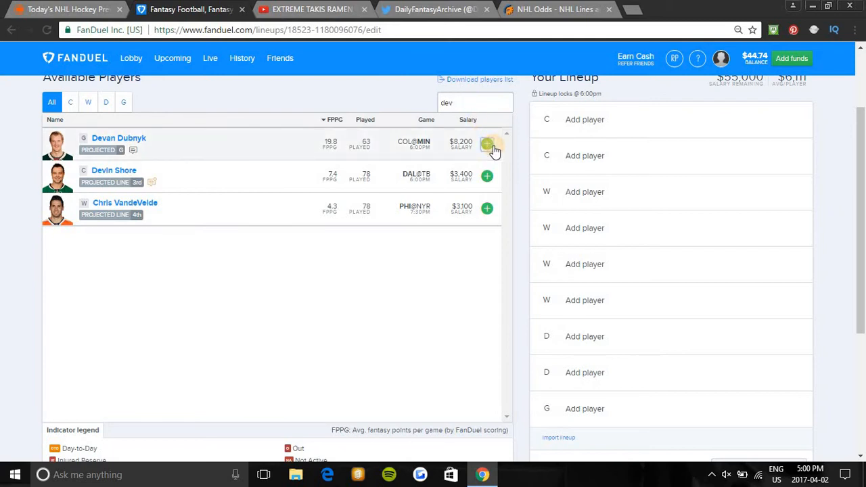
click(487, 144)
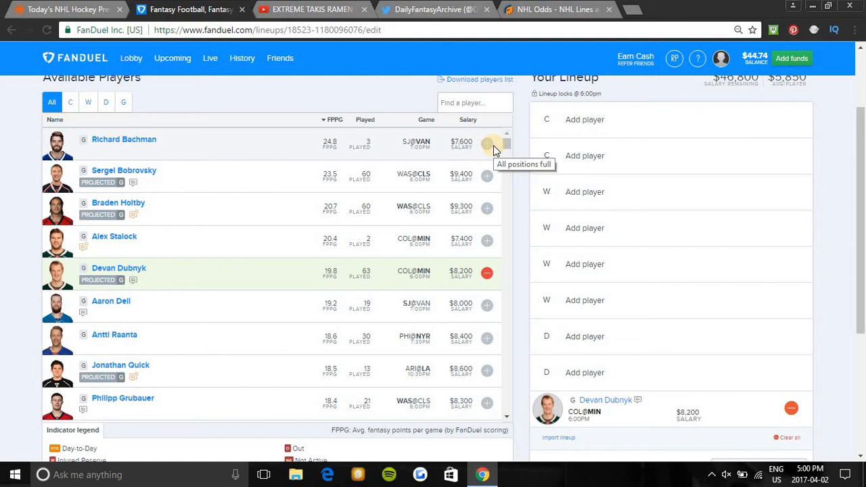
mouse_move(463, 103)
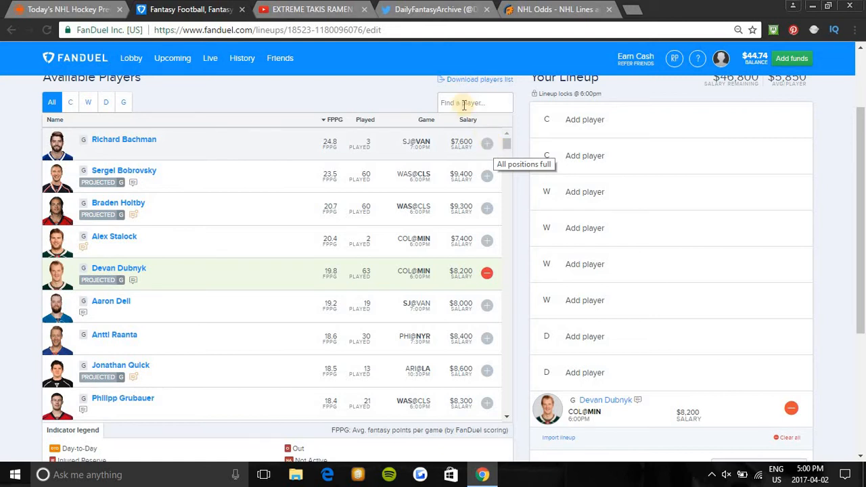
Try player searches such as 'Jon' and 'kopi', ending on players named Eric.
text(Jon)
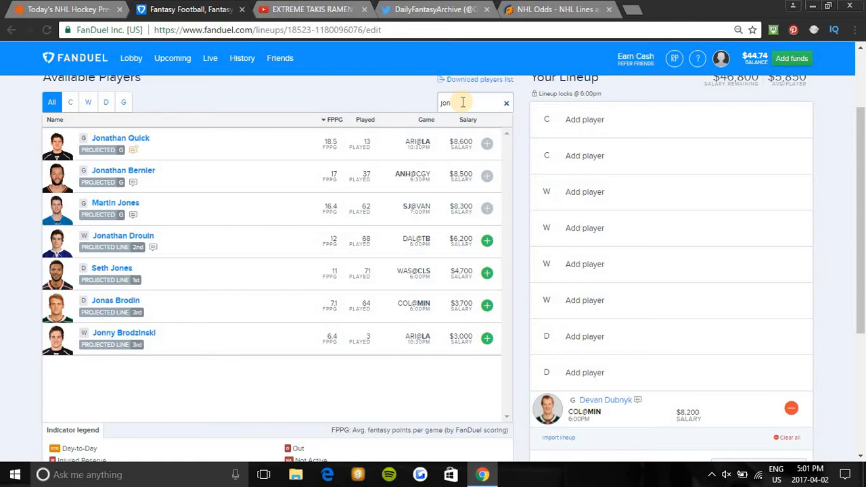
click(506, 103)
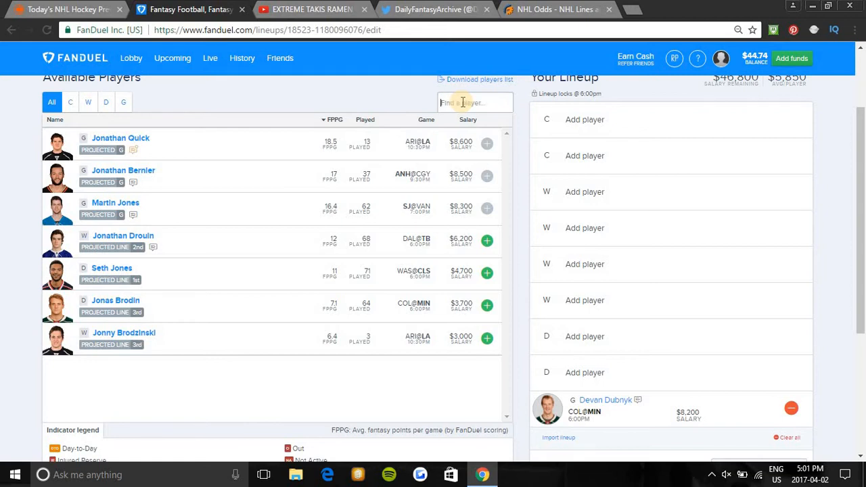
text(Jon)
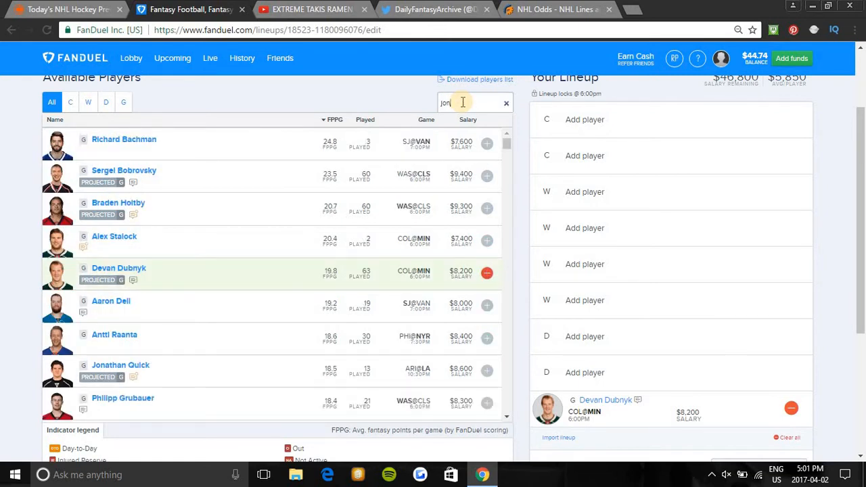
text(Jon)
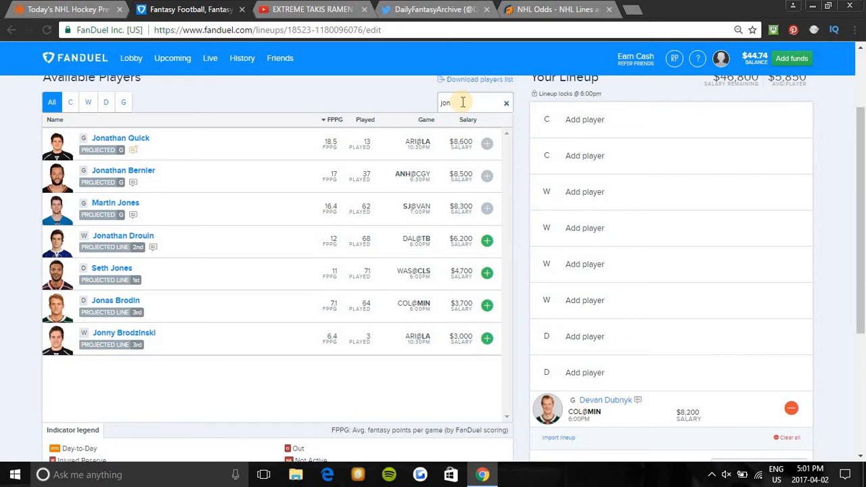
click(506, 102)
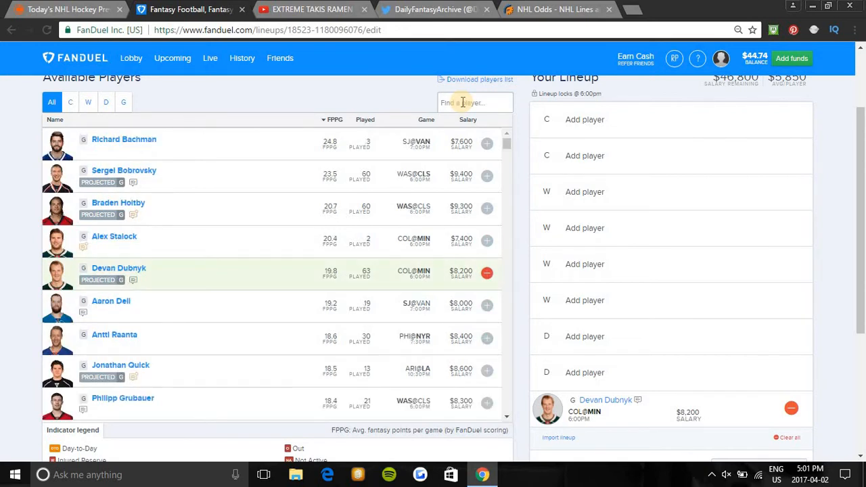
text(kopi)
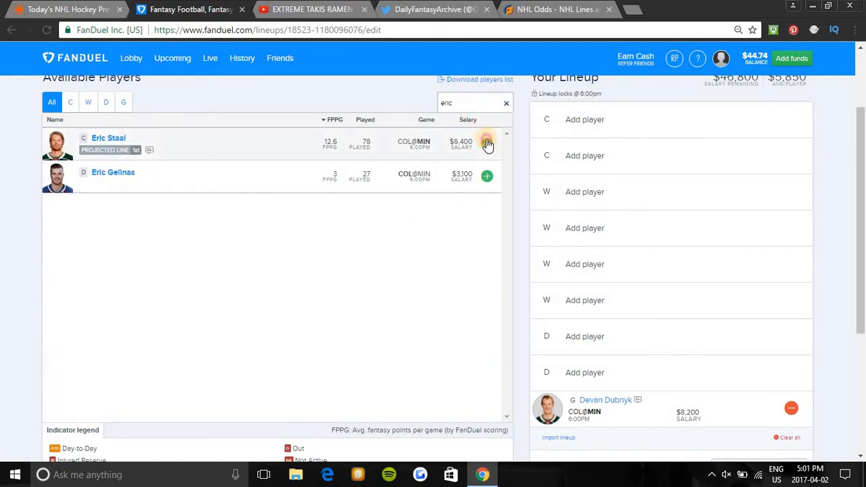
Add center Eric Staal, then search 'poin' to find Brayden Point.
click(487, 142)
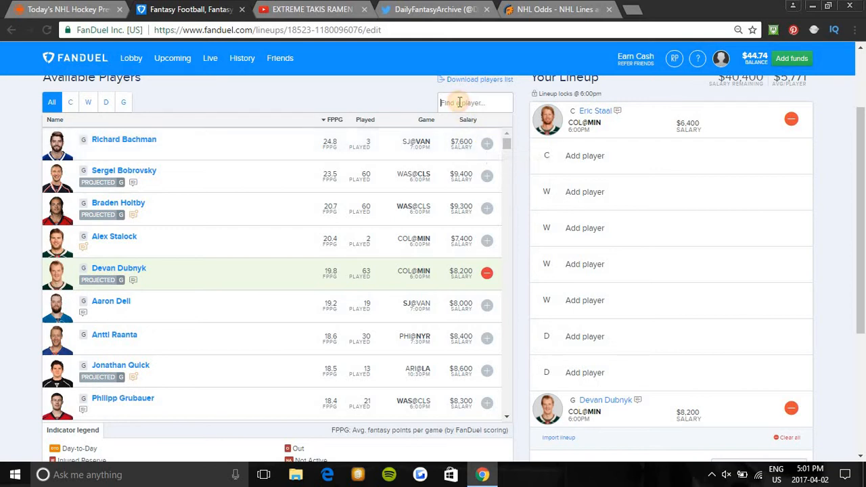
text(se)
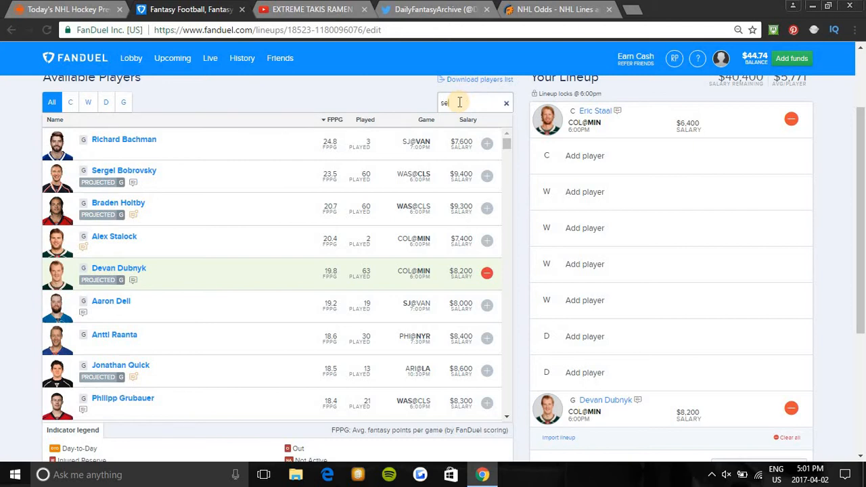
text(a)
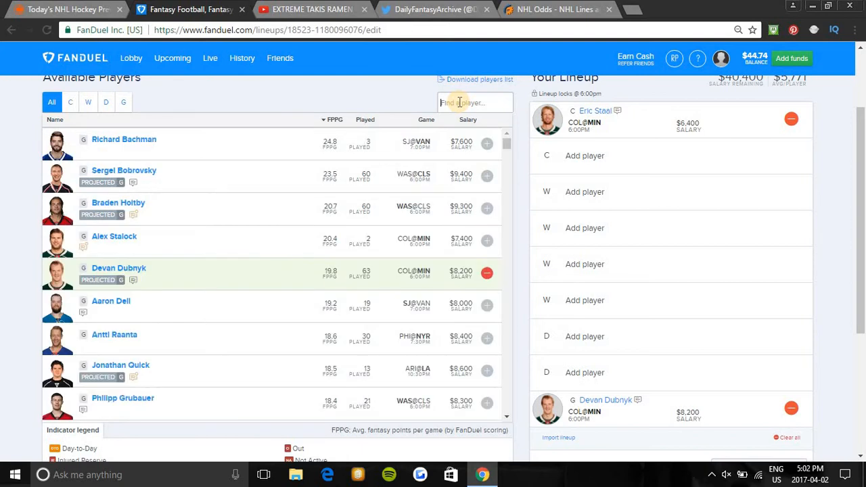
text(pc)
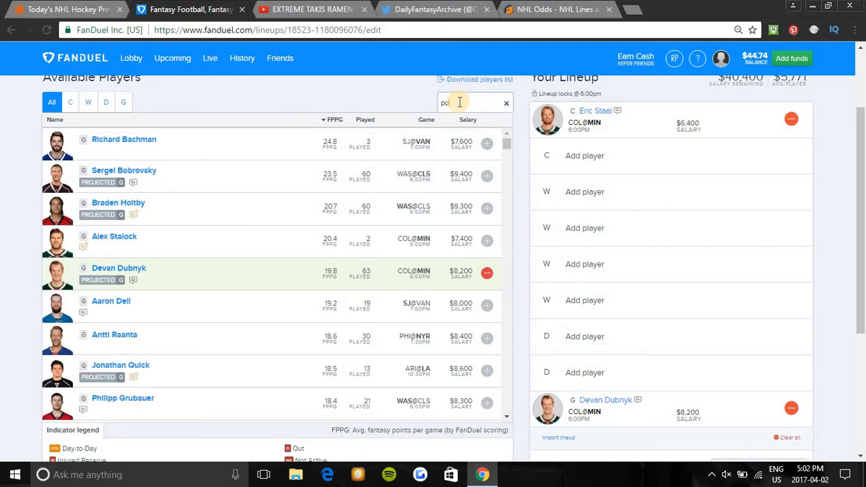
text(poin)
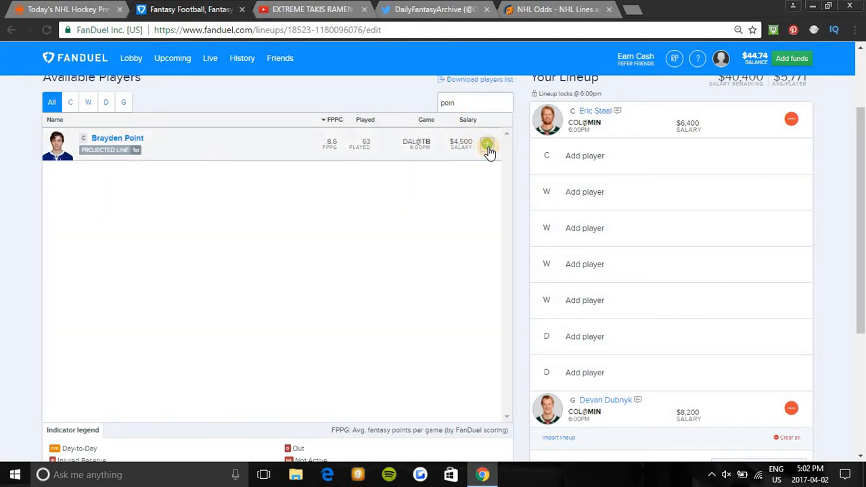
Add center Brayden Point, then search 'nik' to list Nikita Kucherov.
click(487, 144)
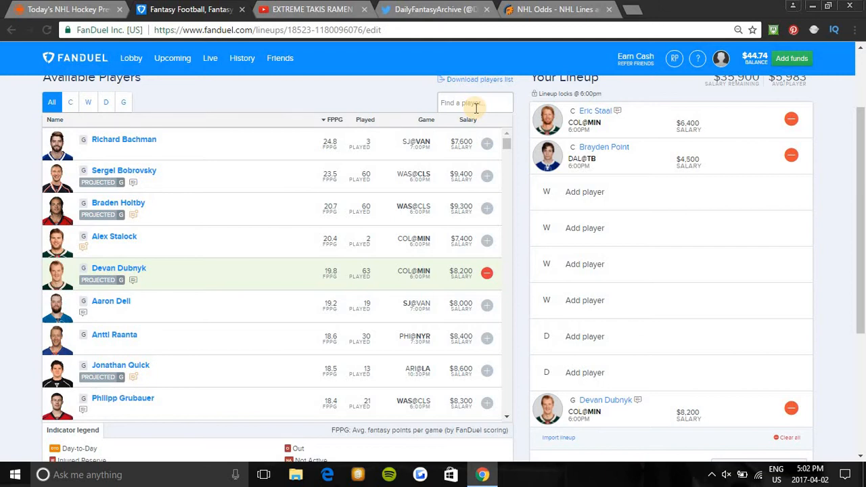
text(fil)
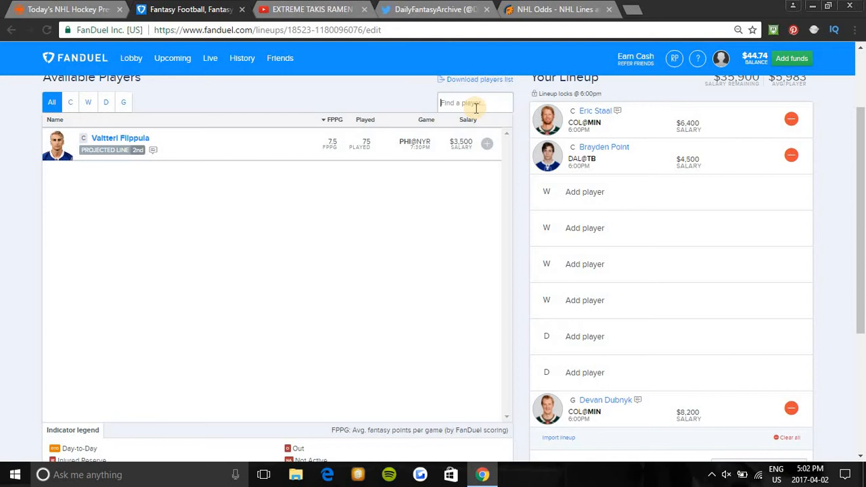
click(123, 102)
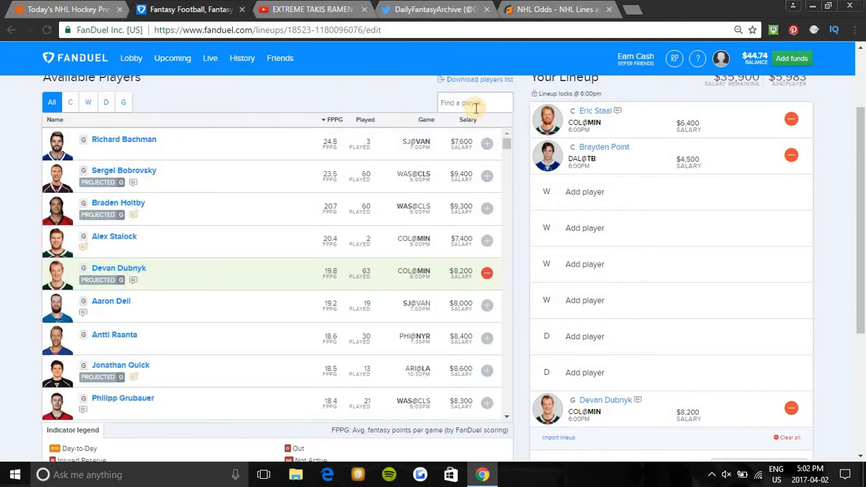
text(nhl)
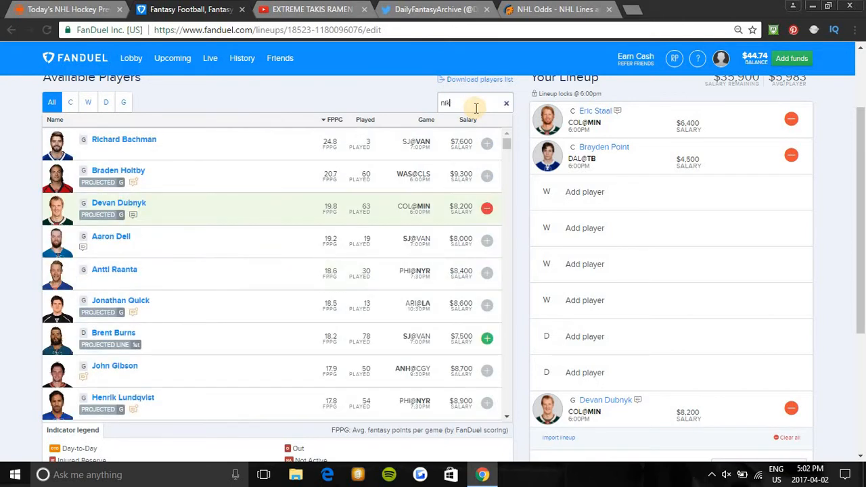
text(nik)
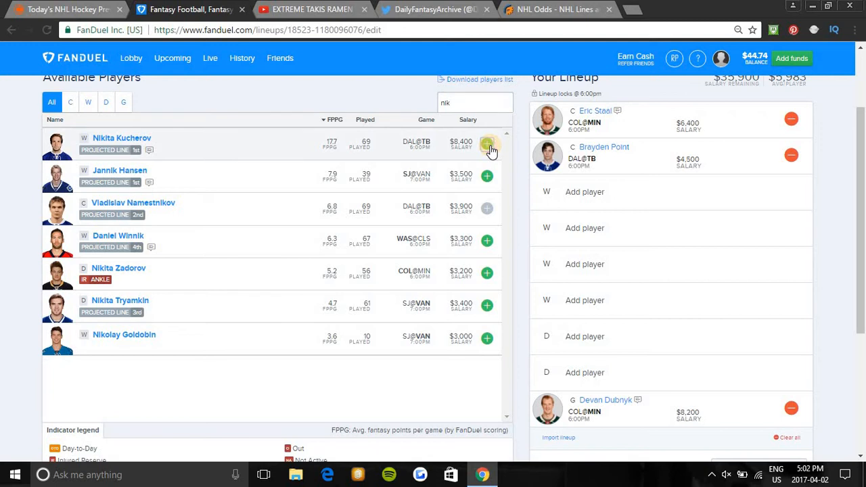
Add winger Nikita Kucherov to the first wing spot.
click(486, 143)
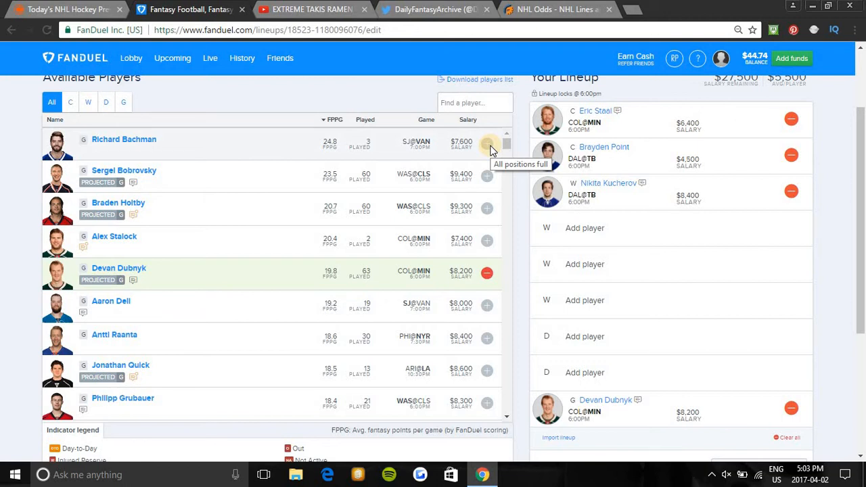
mouse_move(467, 102)
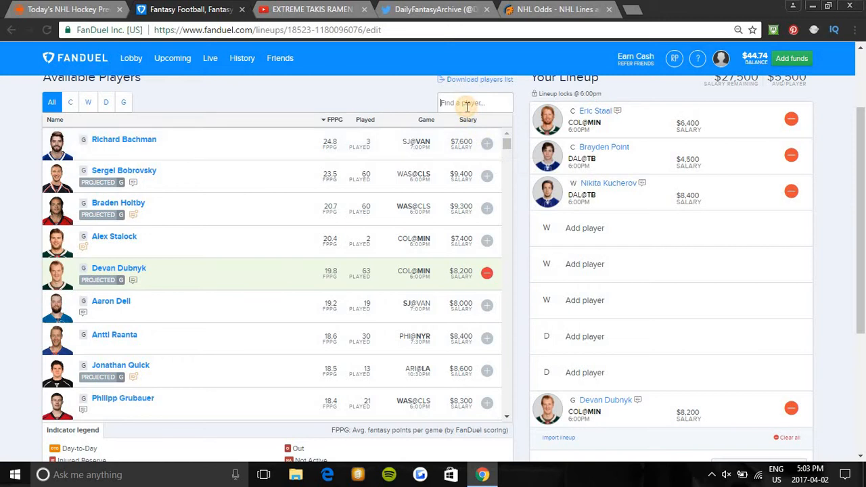
Search names like 'alex', 'gra', 'wea' and 'coy', adding winger Charlie Coyle.
text(alex)
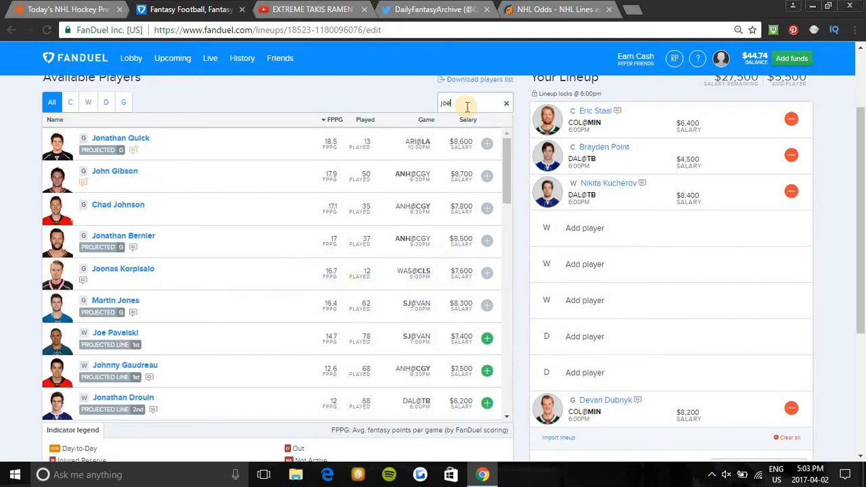
key(Backspace)
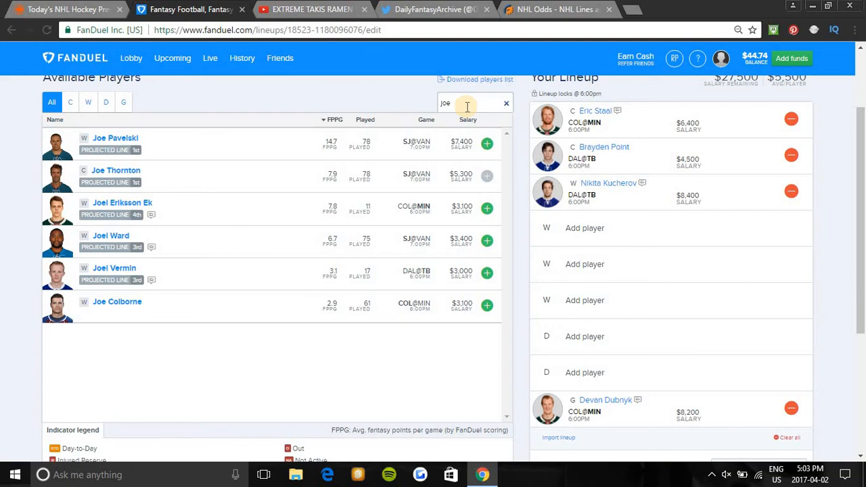
click(506, 102)
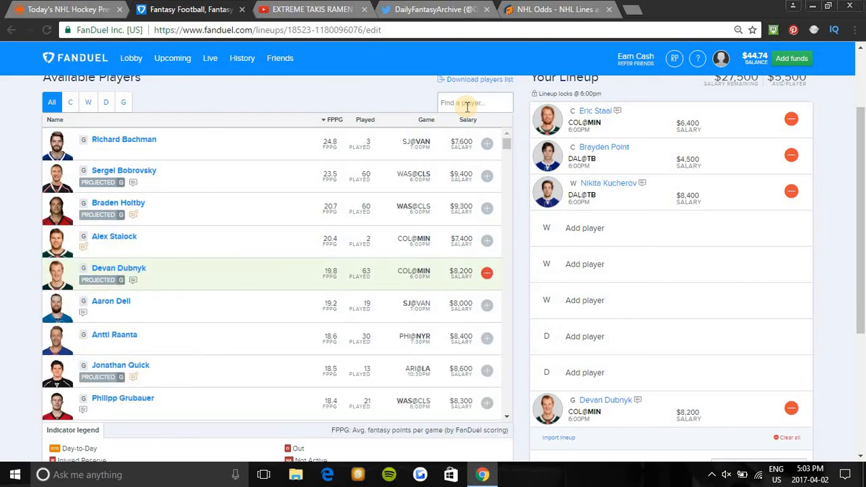
text(gra)
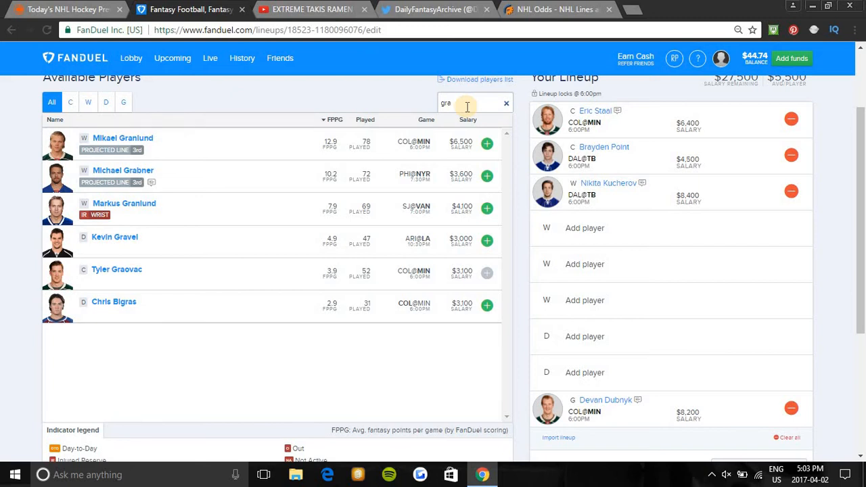
click(506, 103)
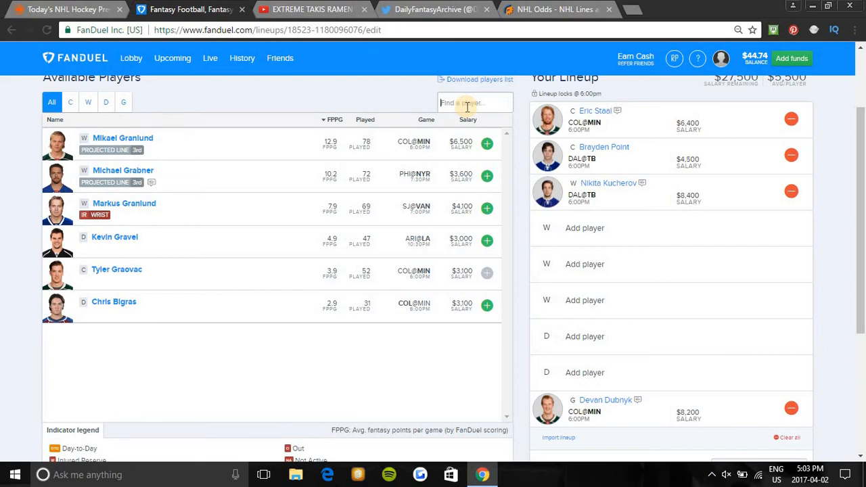
text(weal)
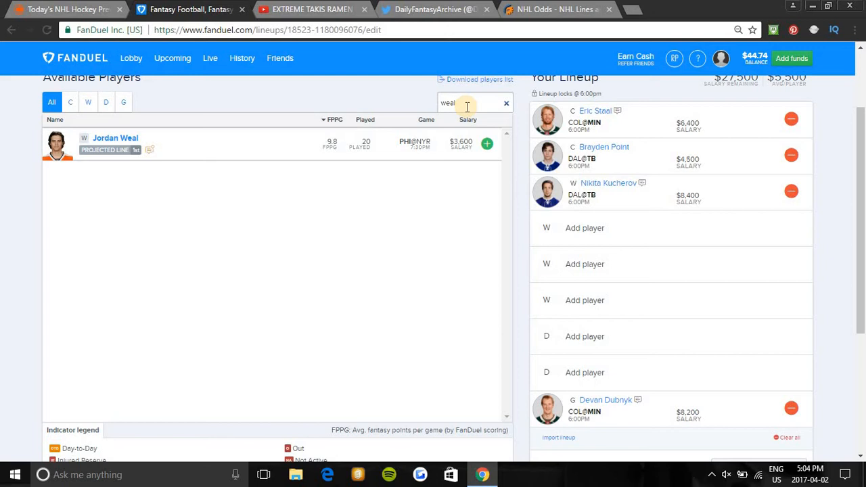
click(506, 103)
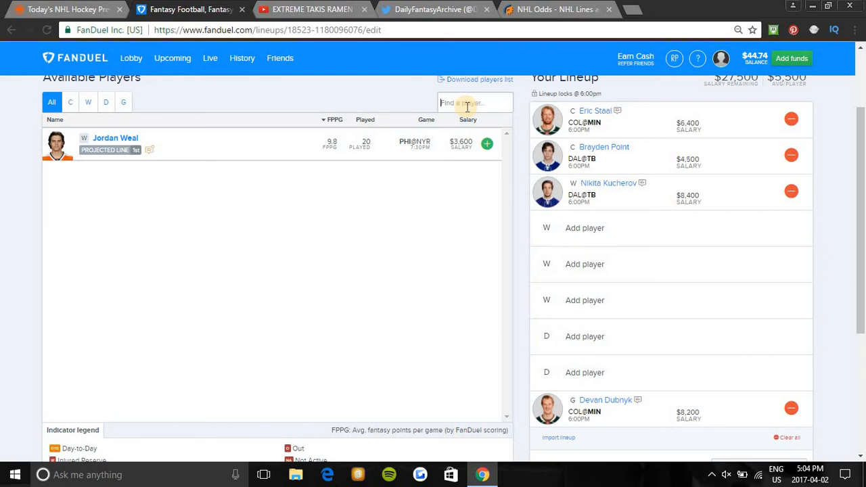
text(coy)
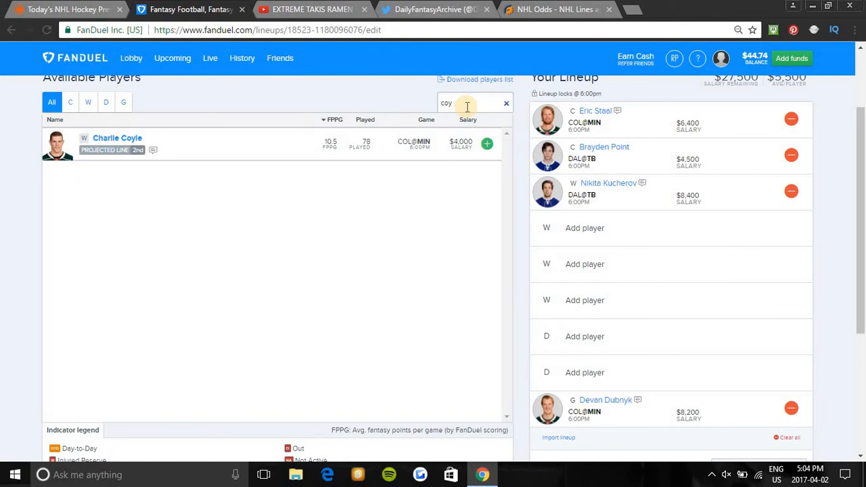
mouse_move(487, 144)
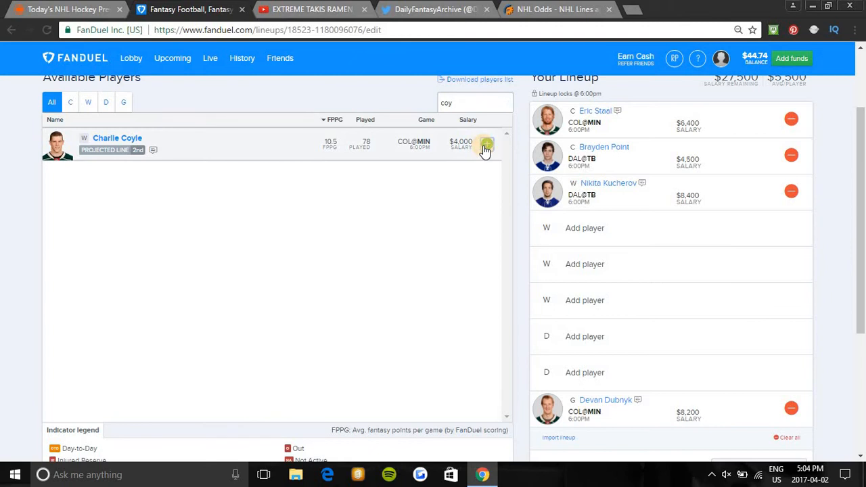
click(486, 144)
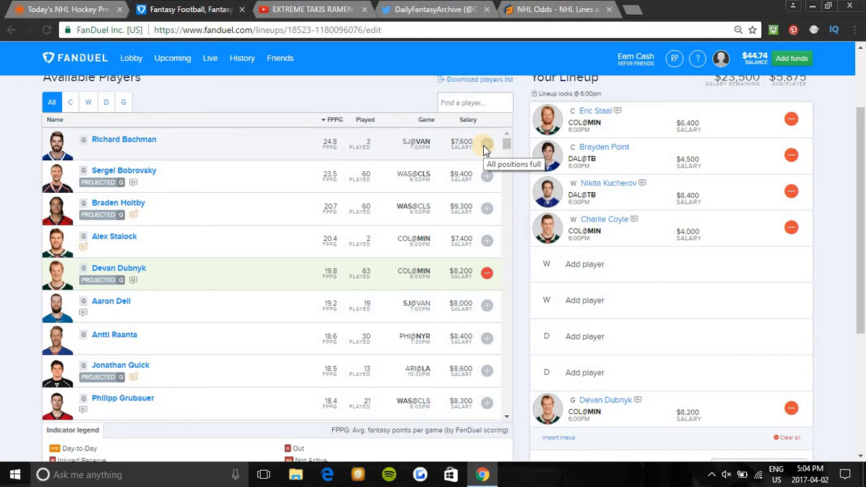
mouse_move(473, 103)
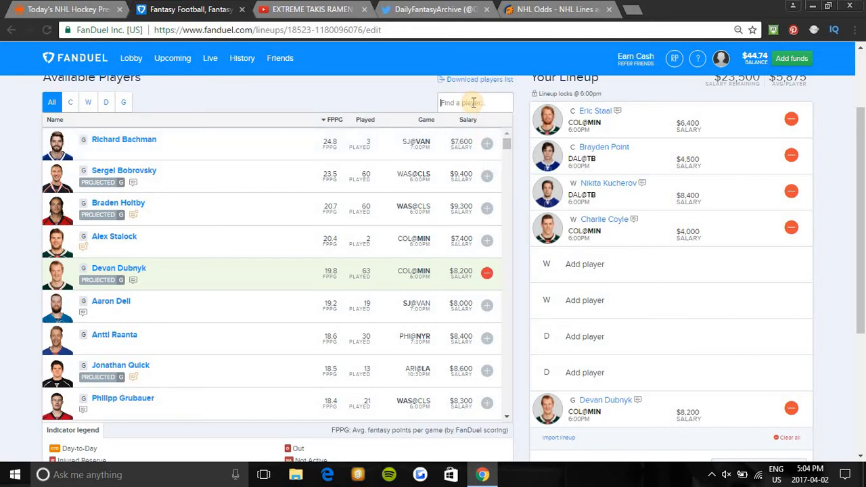
Add wingers Brayden Schenn and Ondrej Palat to fill the remaining wing spots.
text(br)
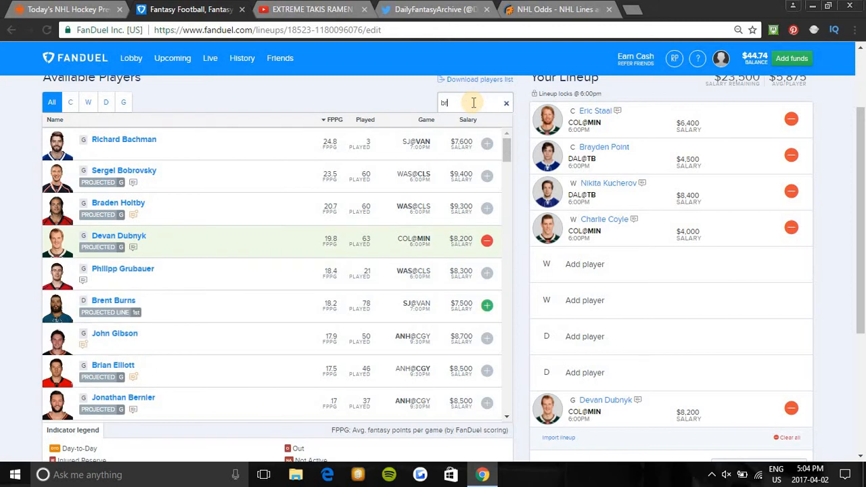
key(Backspace)
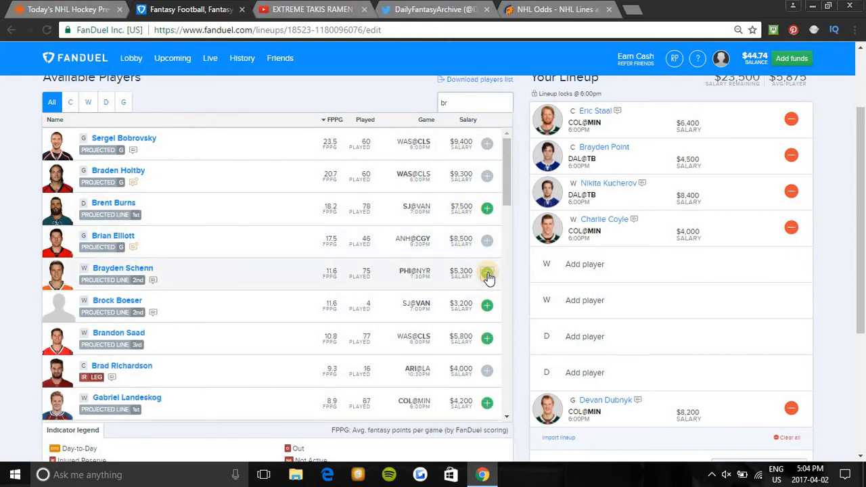
click(486, 276)
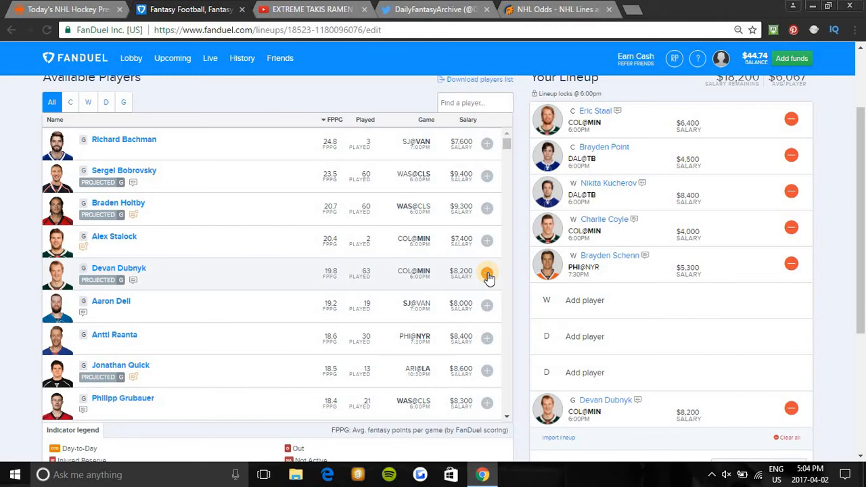
click(486, 274)
text(d)
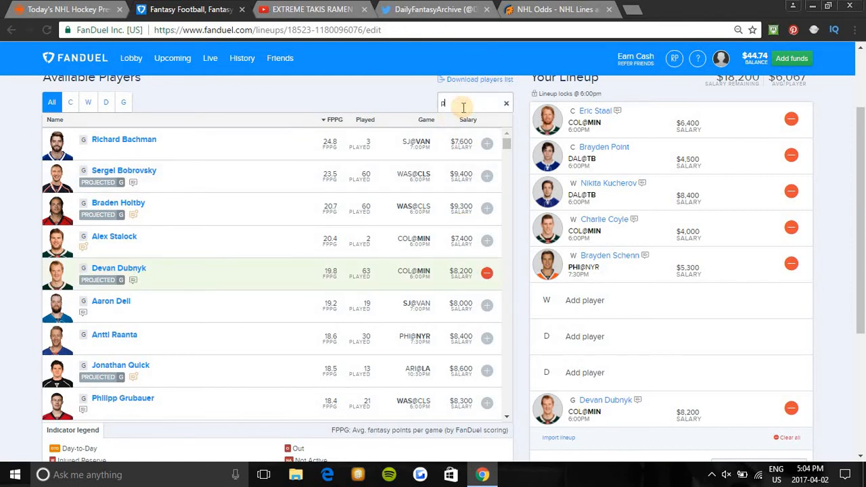
text(o)
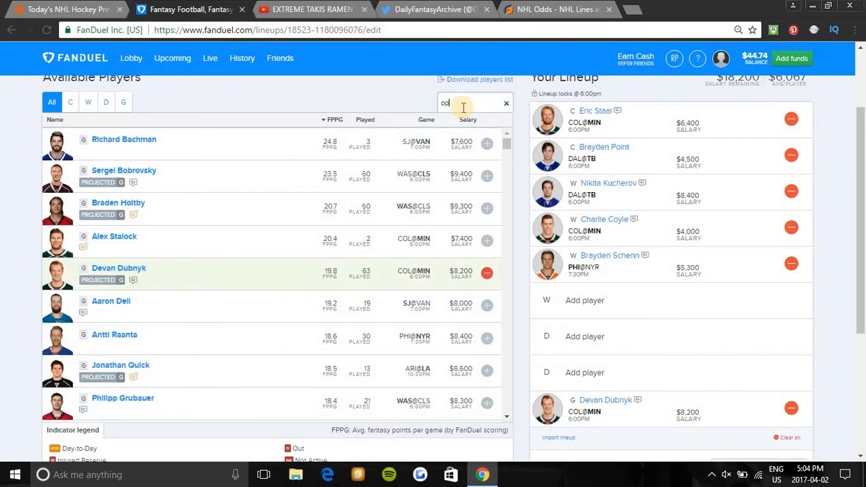
key(Backspace)
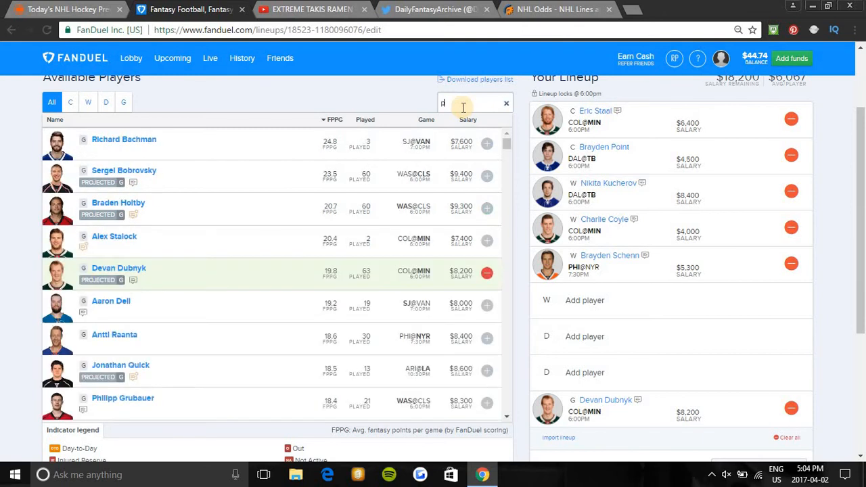
text(al)
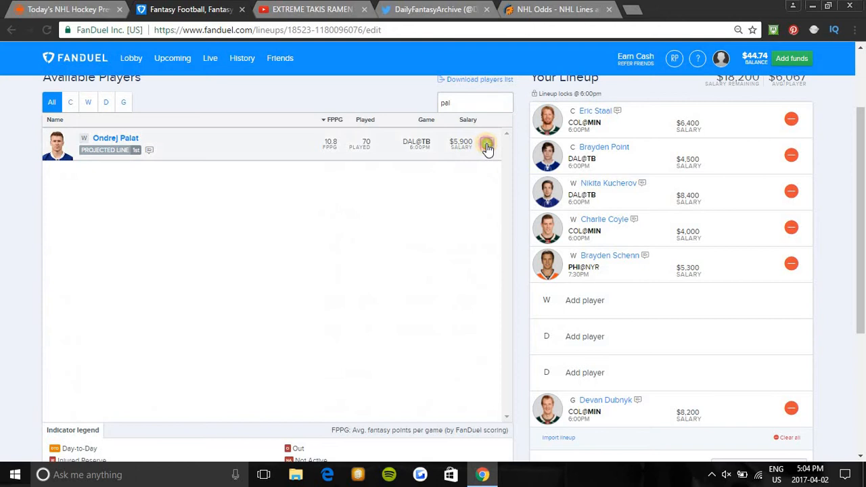
click(487, 145)
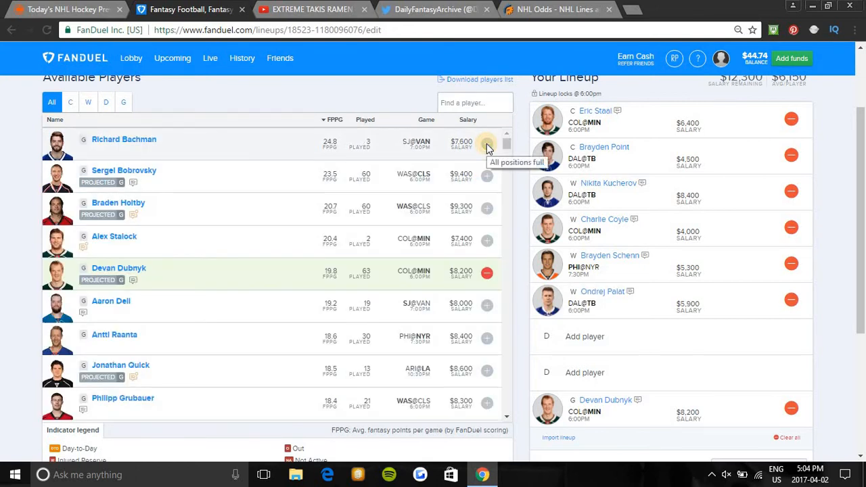
mouse_move(541, 9)
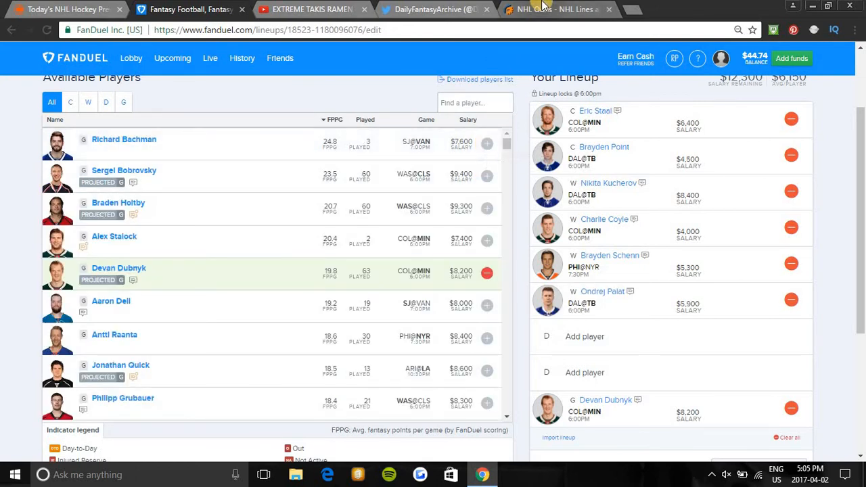
Rank RotoGrinders' NHL odds by projected goals (Minnesota 3.58), then return to YouTube.
click(554, 10)
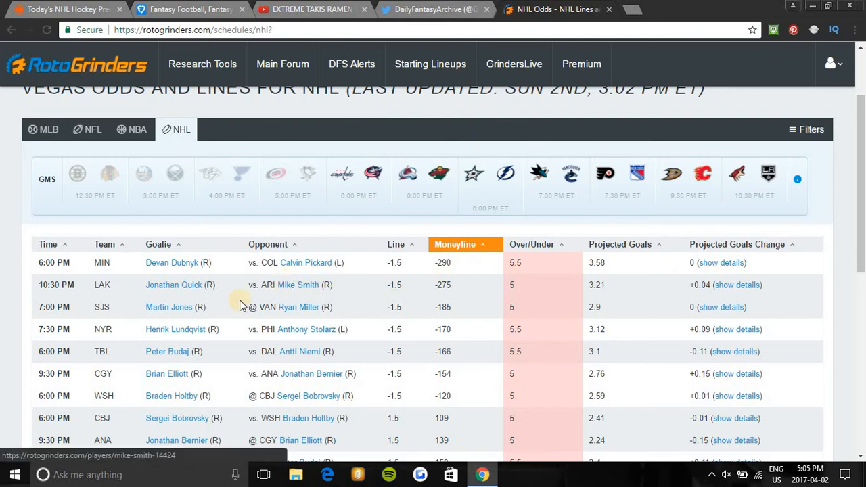
mouse_move(602, 260)
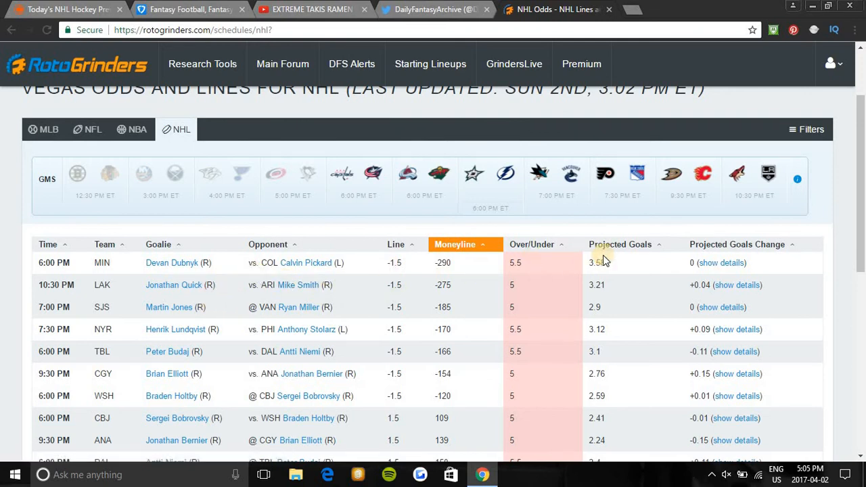
click(619, 244)
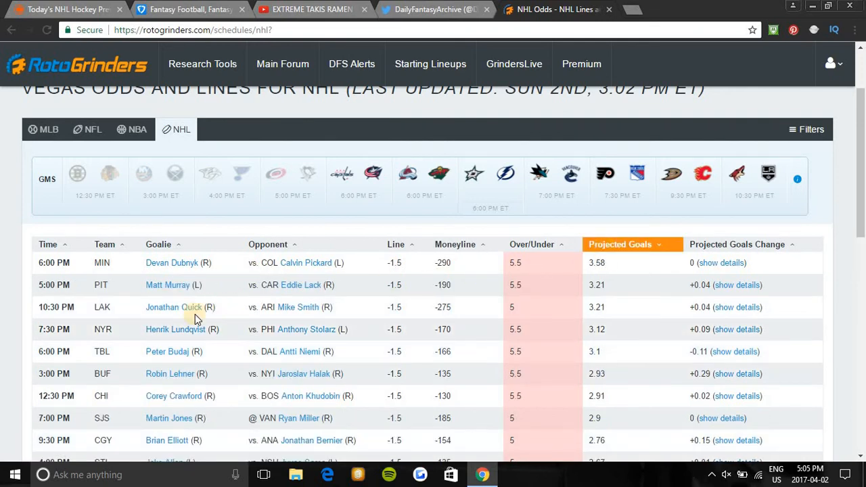
mouse_move(406, 342)
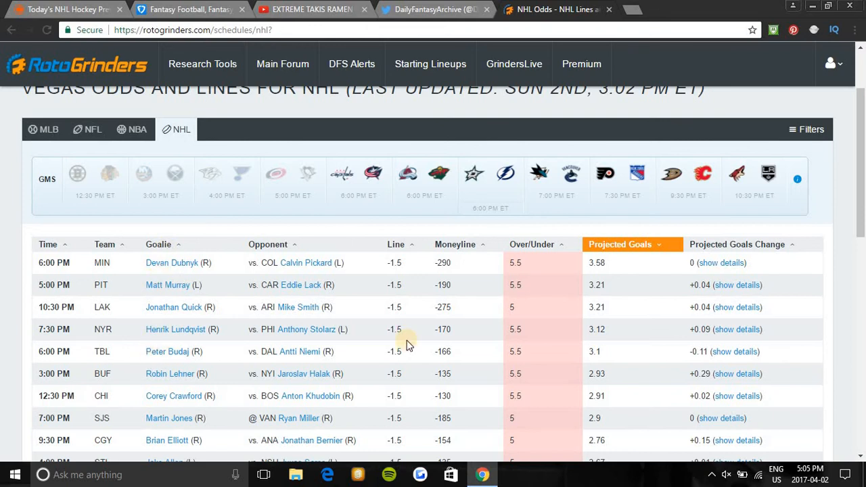
mouse_move(622, 288)
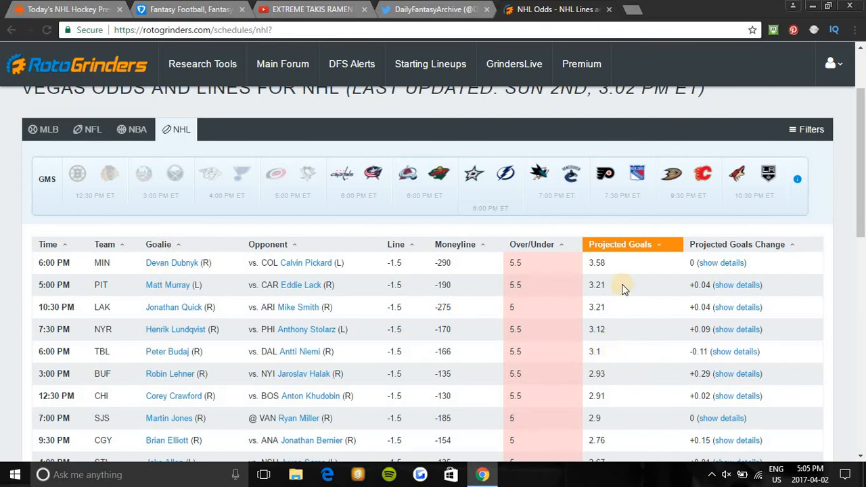
mouse_move(607, 264)
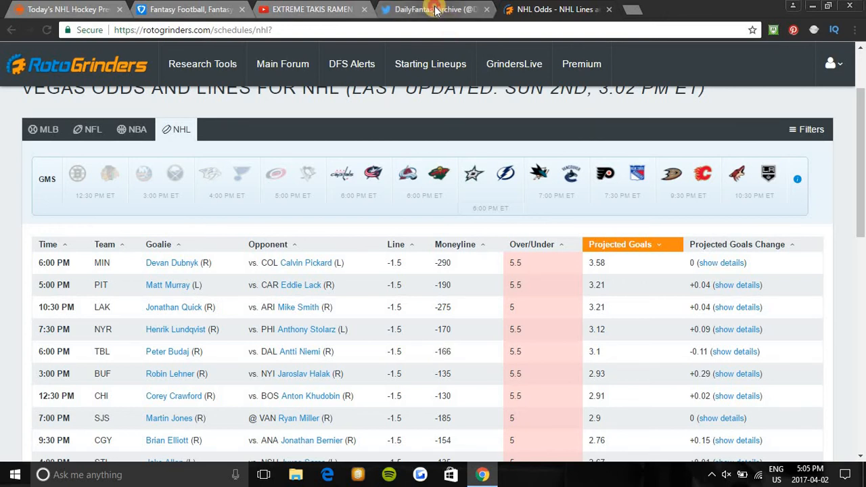
click(189, 9)
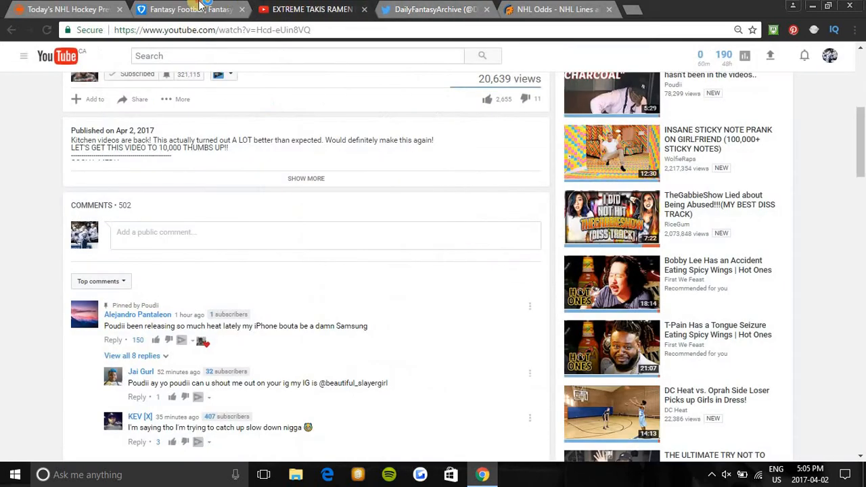
Back in FanDuel, run a player name search listing Alex Stalock and Alex Ovechkin.
click(186, 9)
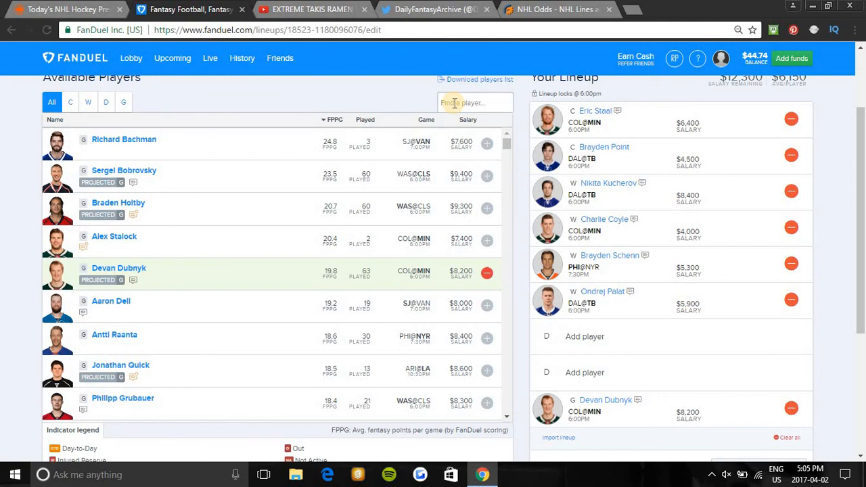
text(chris)
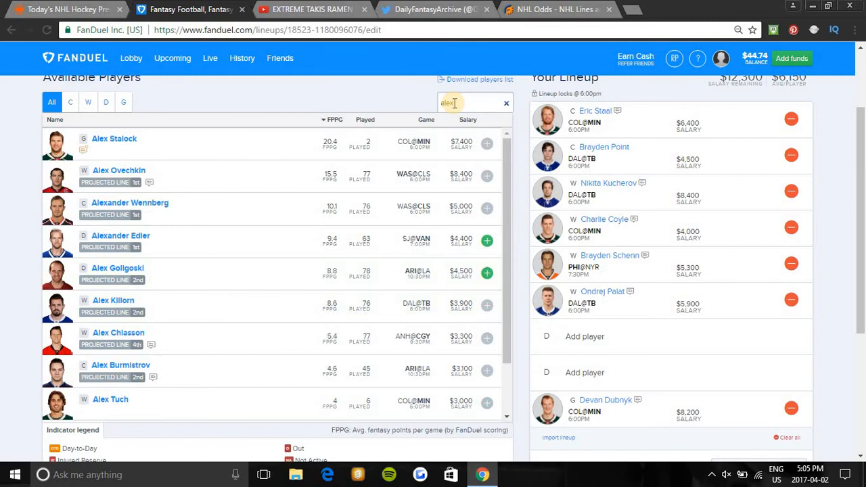
Search 'bur' and add Brent Burns as the first defenseman.
click(505, 102)
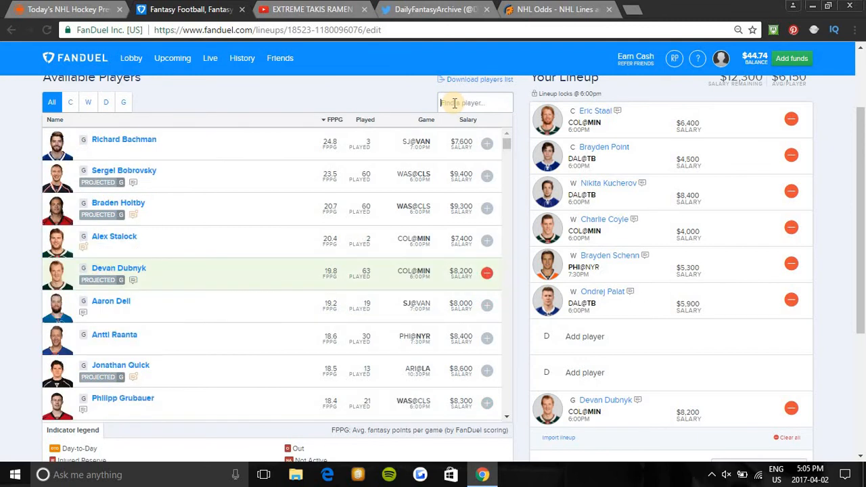
text(b)
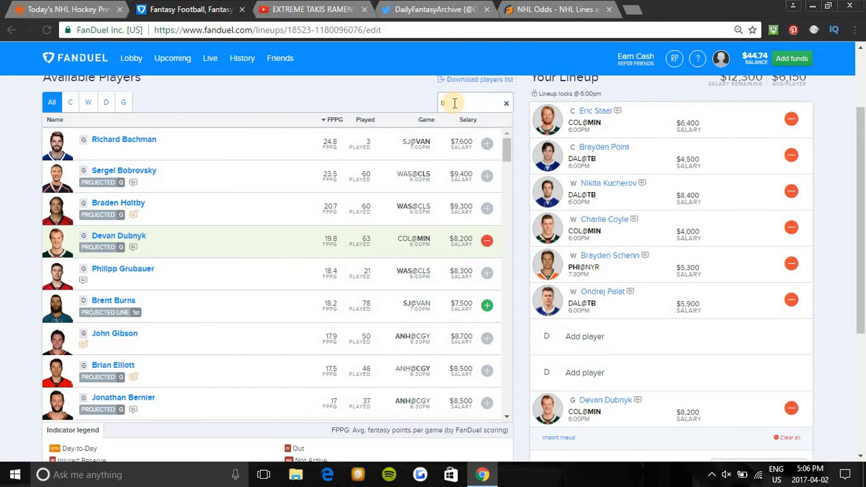
text(ur)
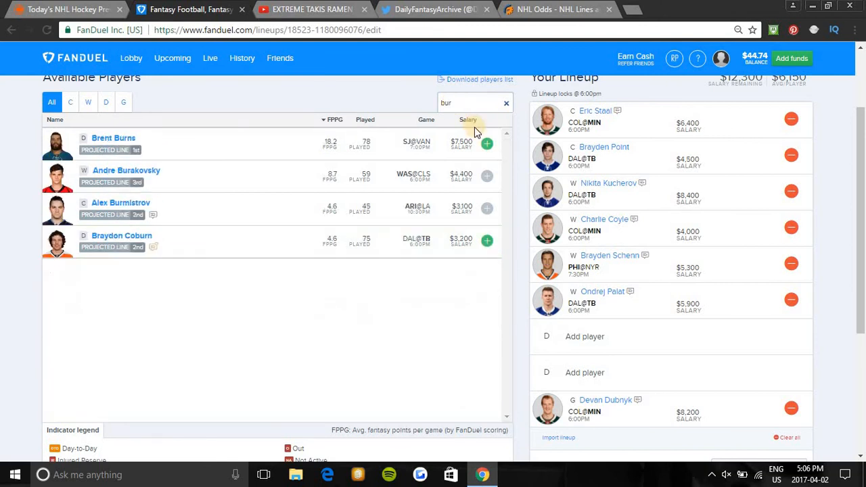
click(486, 144)
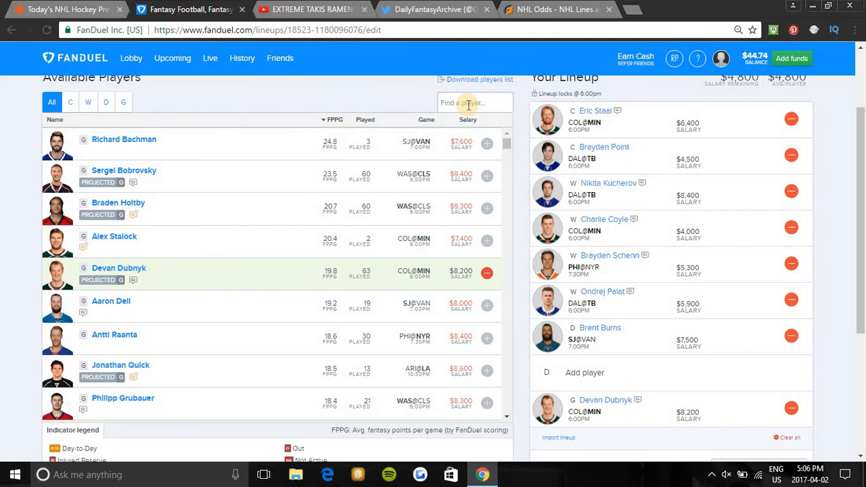
Search 'Jake' and add Jake Muzzin to fill the second defense spot.
text(hed)
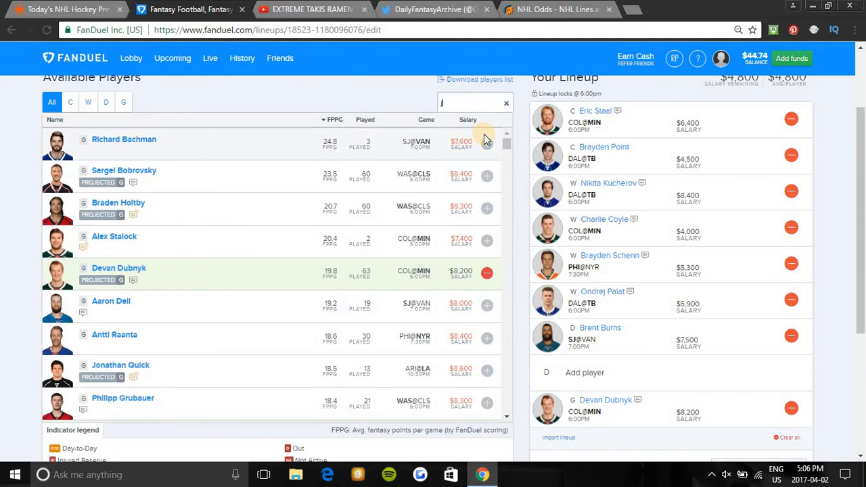
text(Jake)
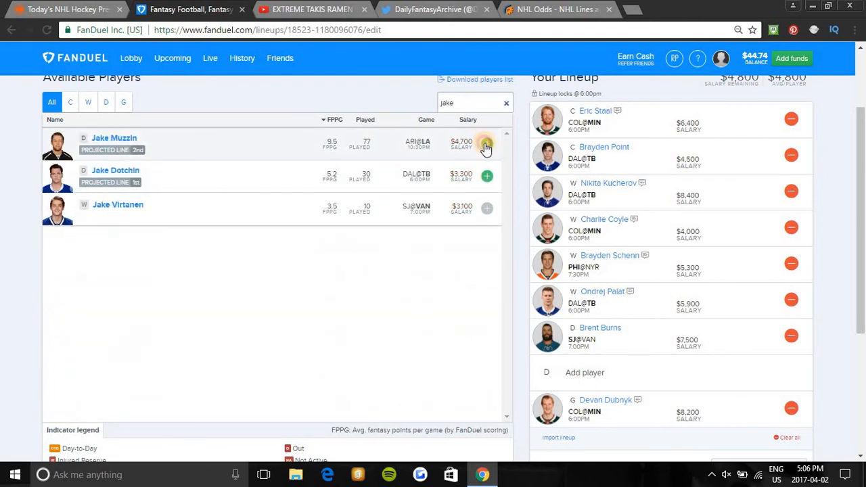
click(486, 144)
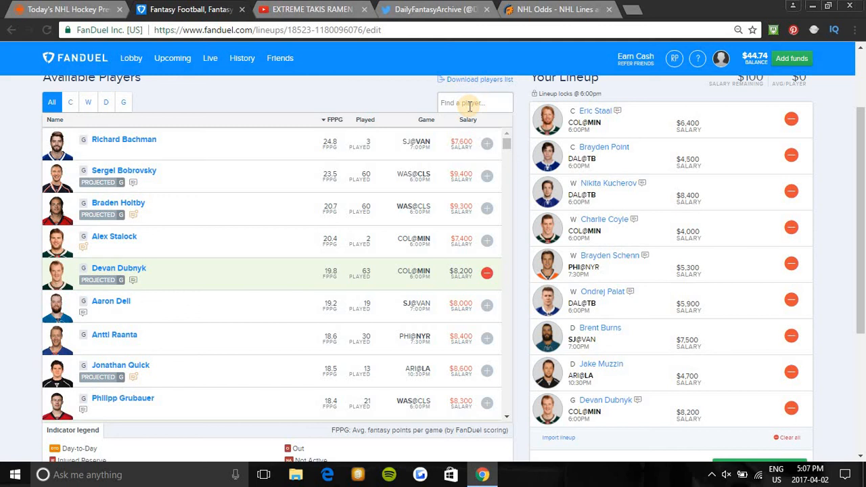
text(sha)
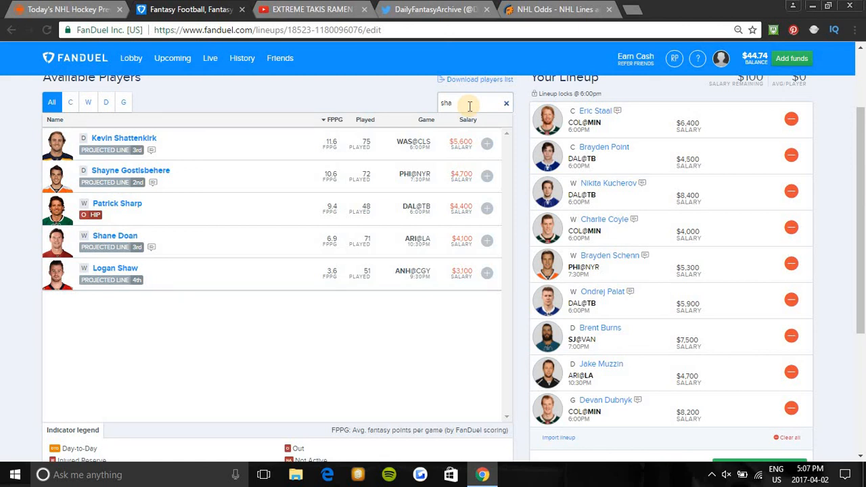
Look up other players by searching names like 'davi' and 'sami'.
click(505, 103)
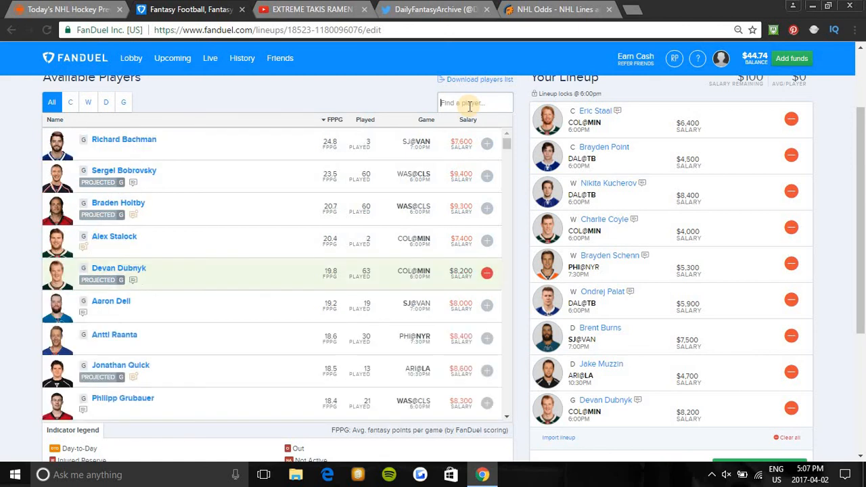
text(davi)
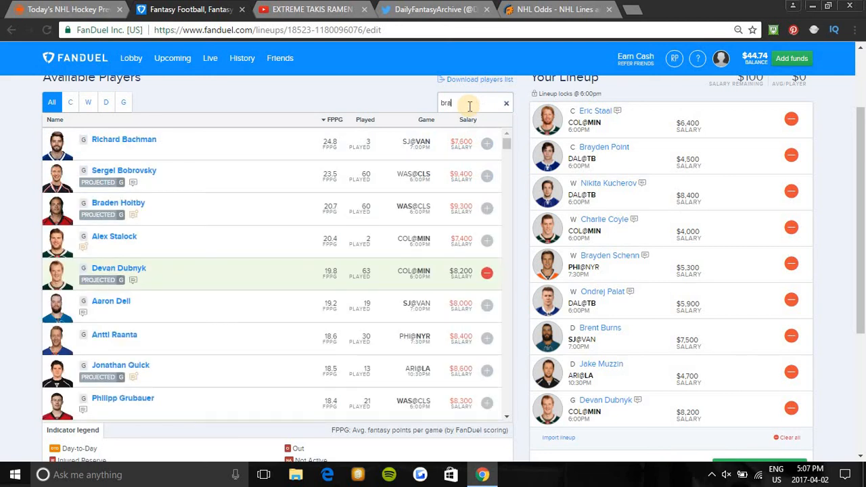
text(d)
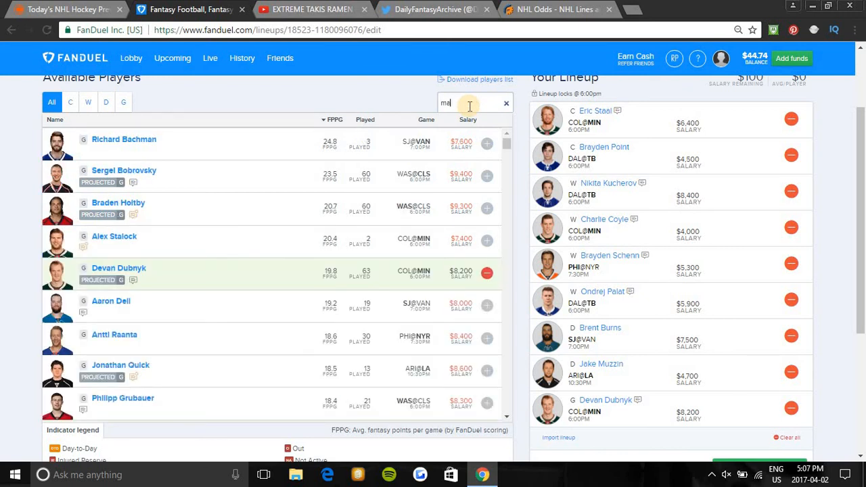
text(tt)
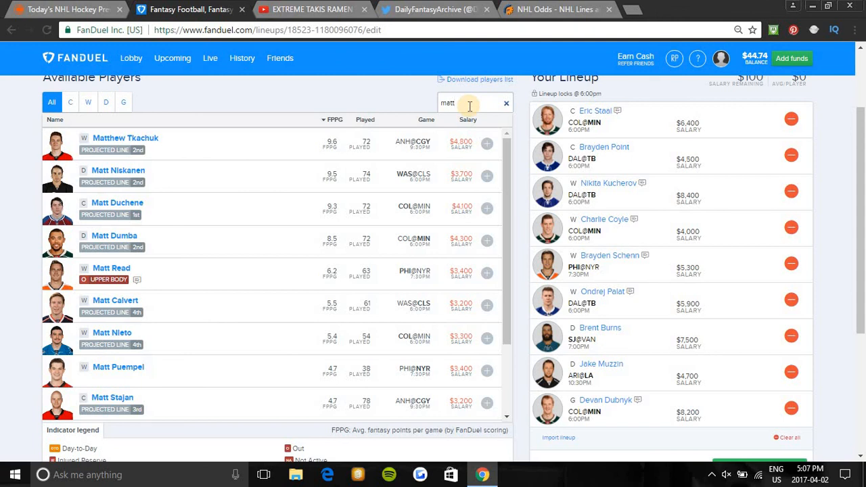
text(sa)
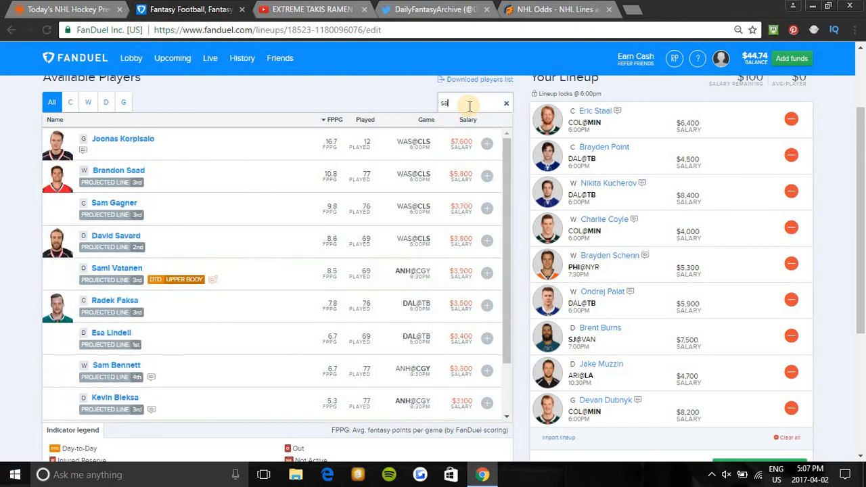
text(mi)
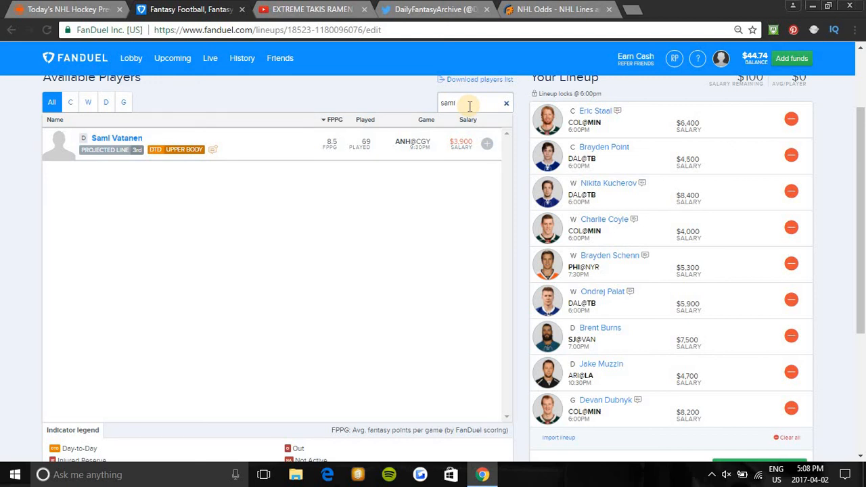
Clear the search to restore the full player list, then go to the Twitter tab via YouTube.
click(506, 103)
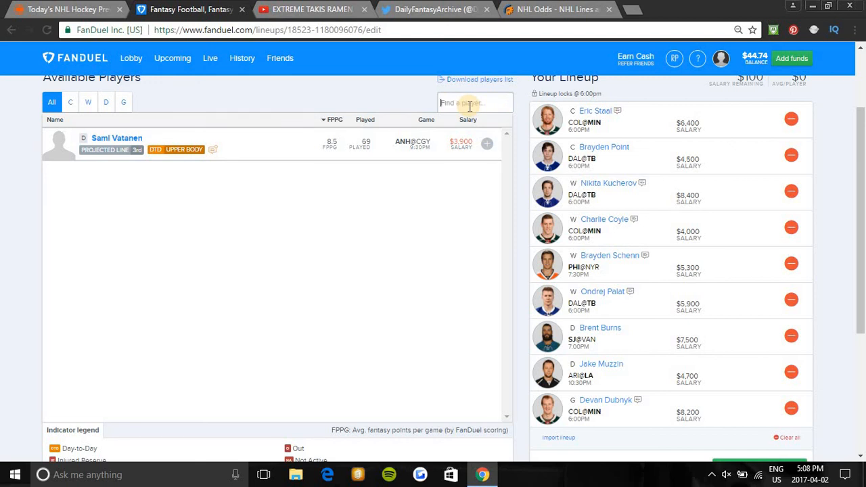
click(105, 102)
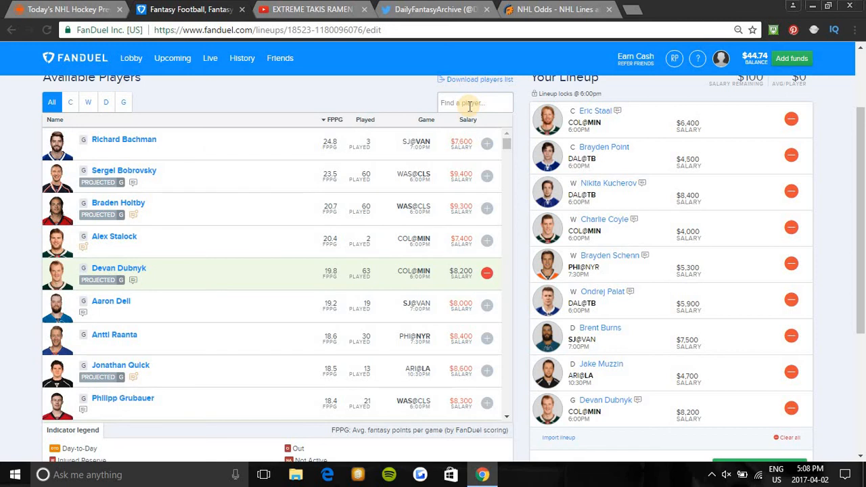
mouse_move(617, 353)
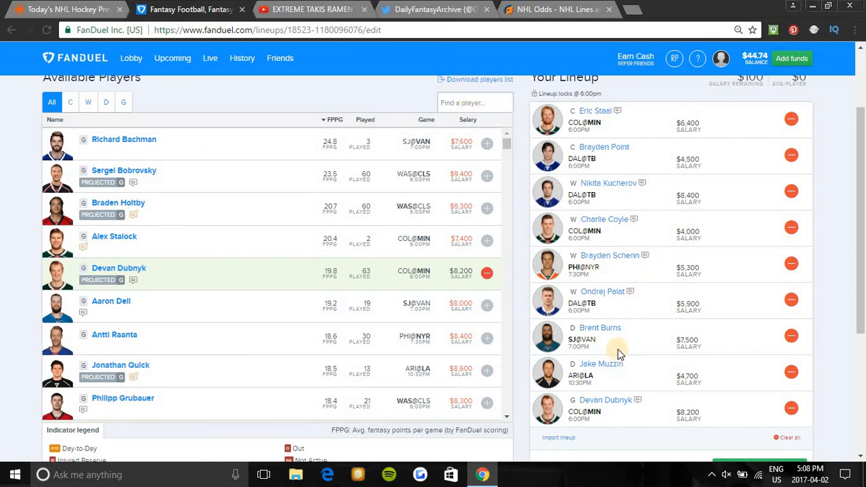
mouse_move(656, 346)
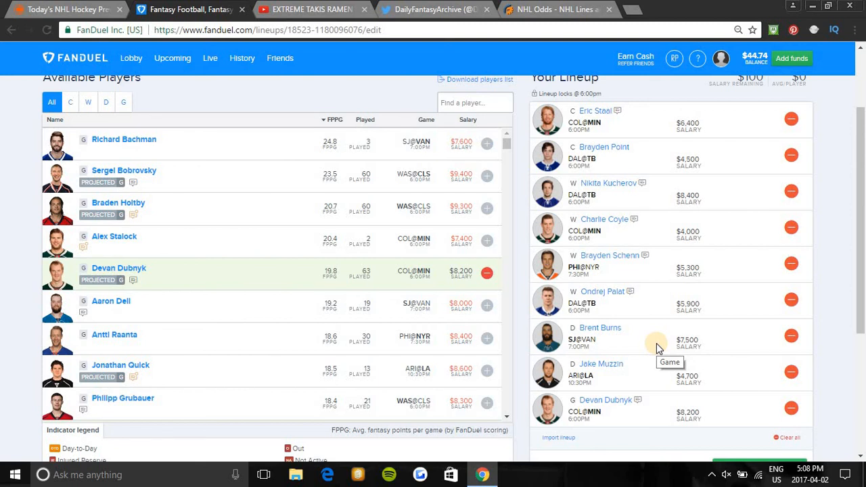
mouse_move(548, 186)
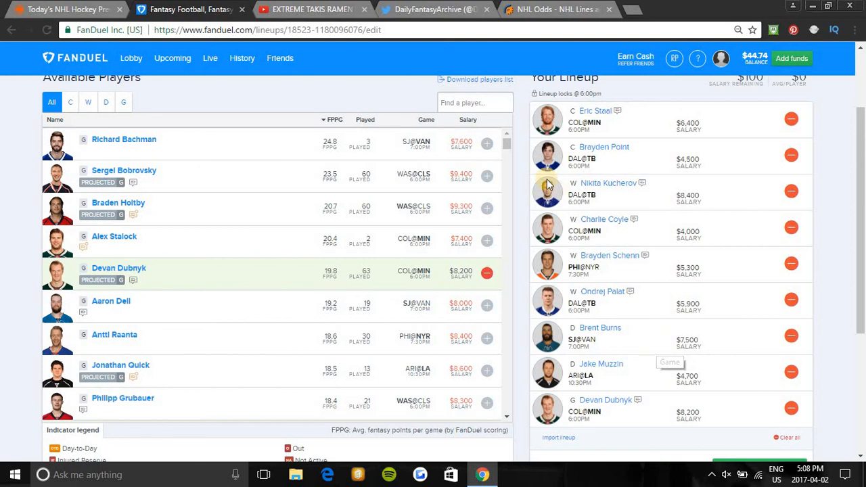
click(307, 9)
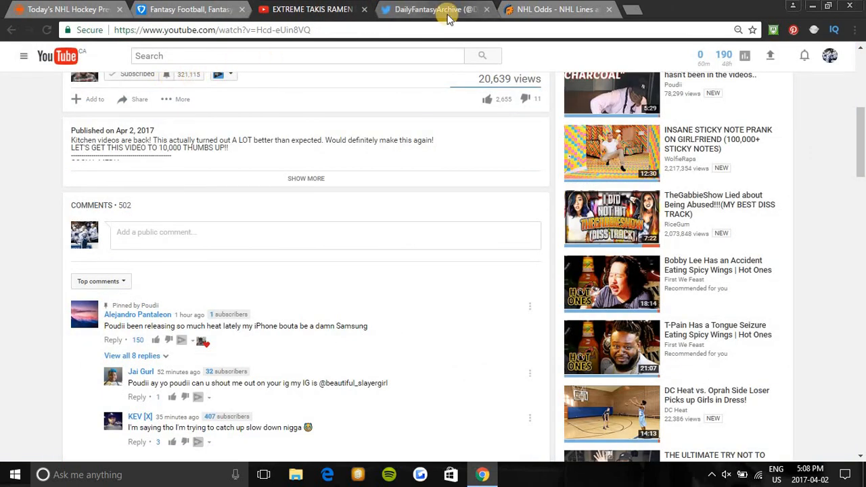
click(433, 9)
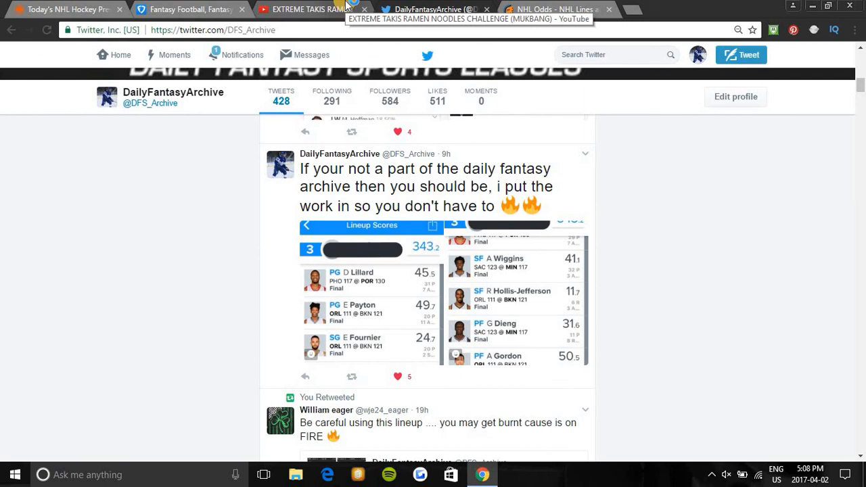